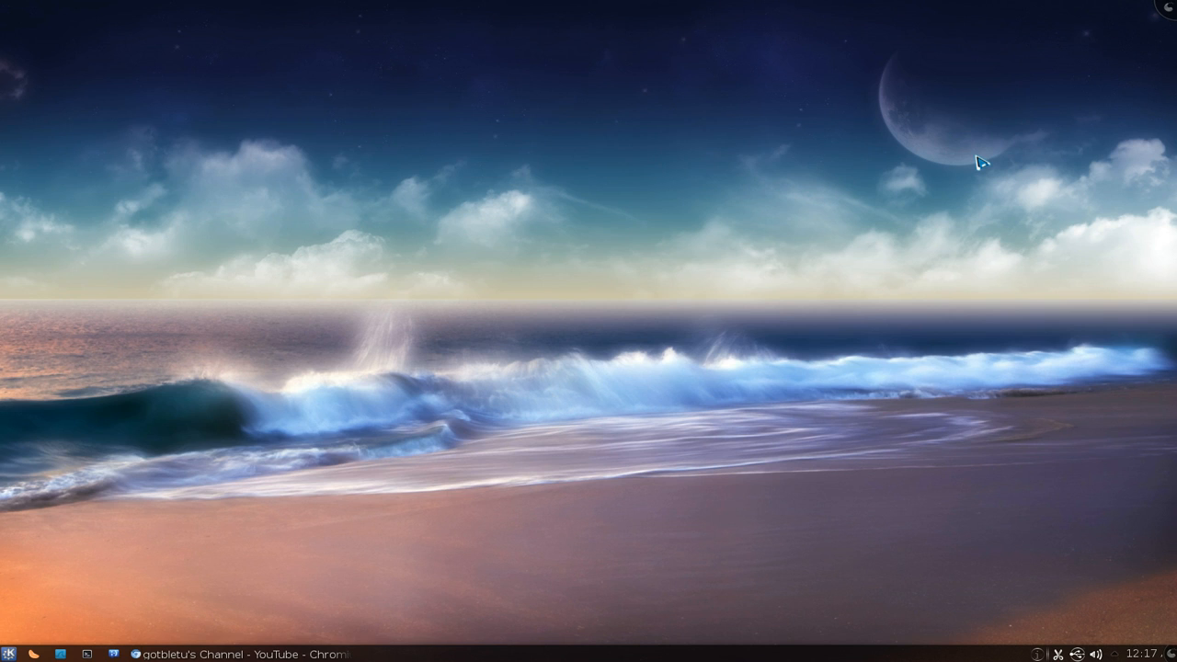
{"action": "mouse_move", "coordinate": [328, 372]}
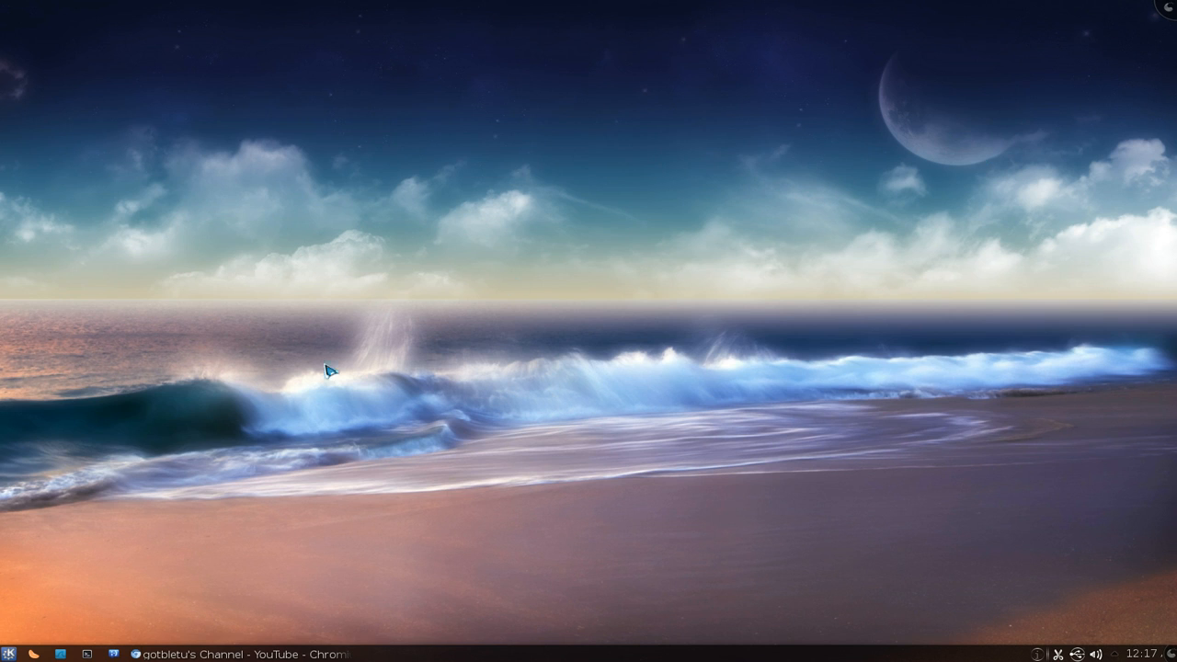
{"action": "mouse_move", "coordinate": [89, 653]}
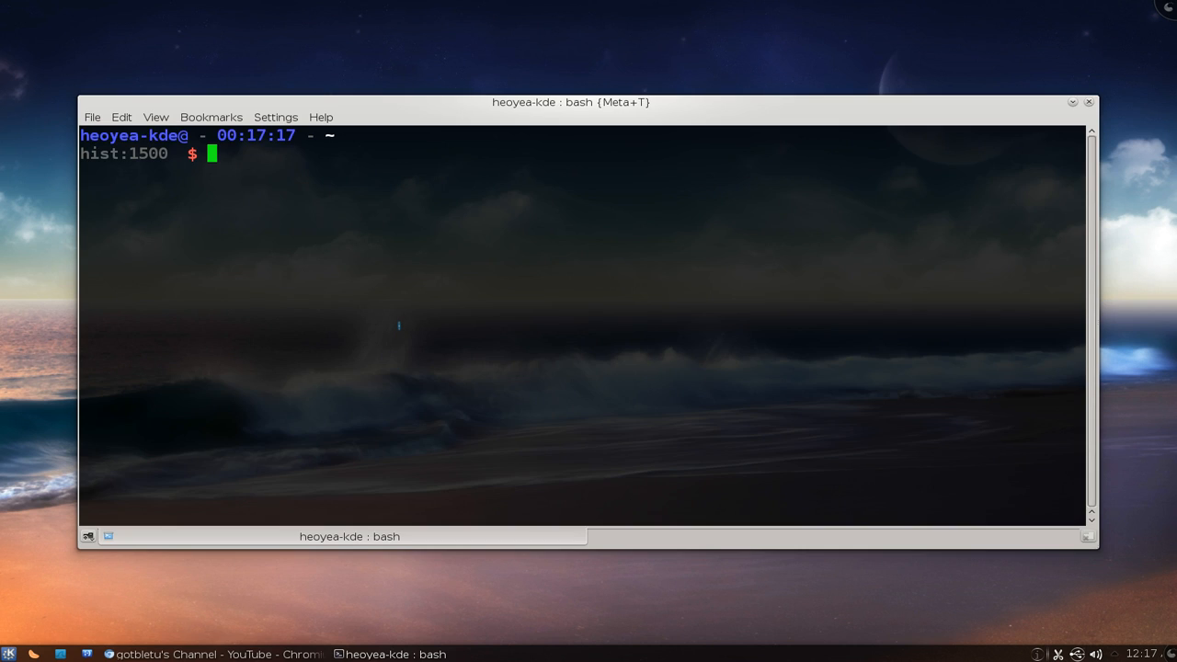
- Run 'umph -t f gotb' to list the channel's favourited video watch links
{"action": "type", "text": "umph"}
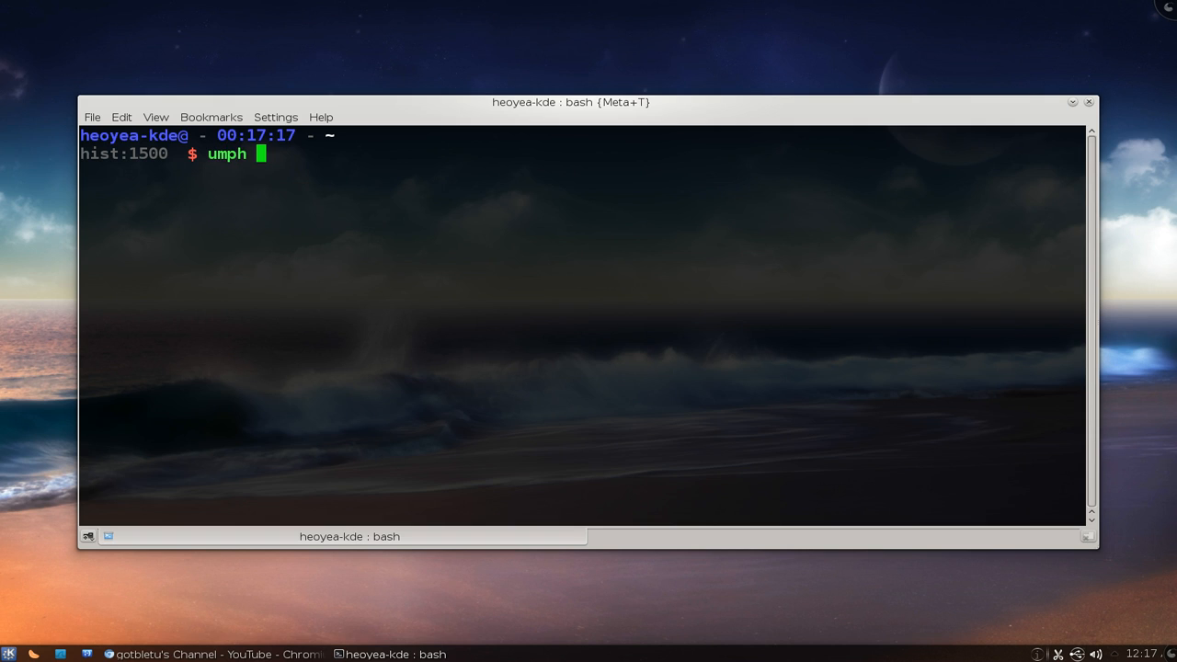
{"action": "type", "text": "-t"}
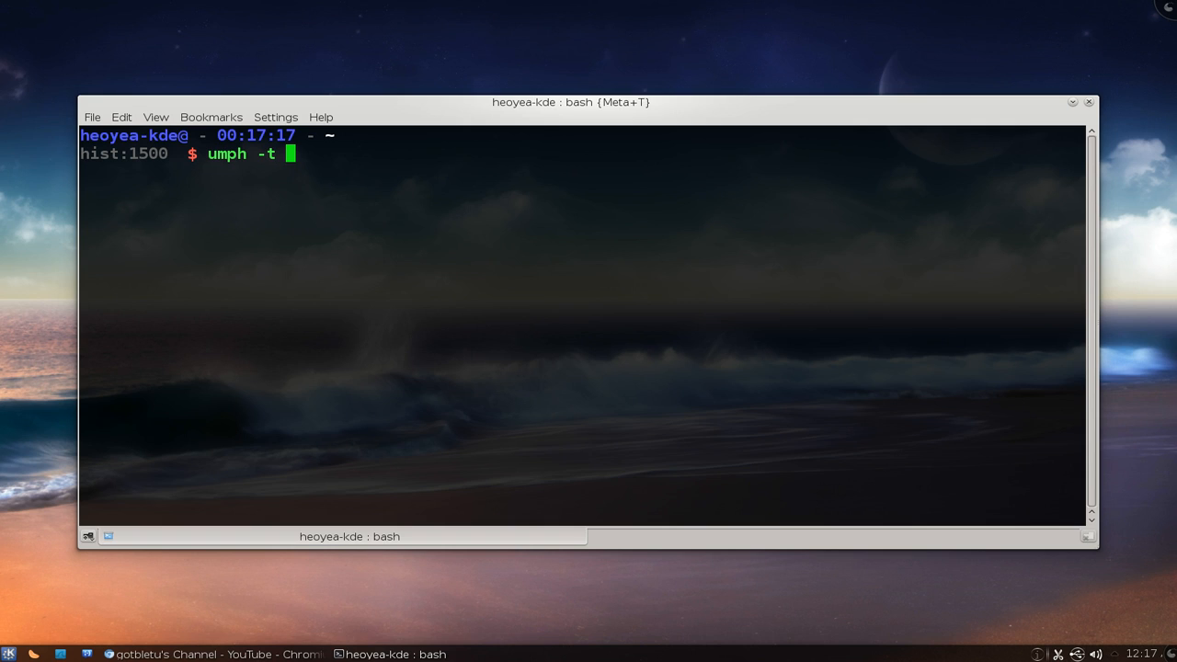
{"action": "type", "text": "f"}
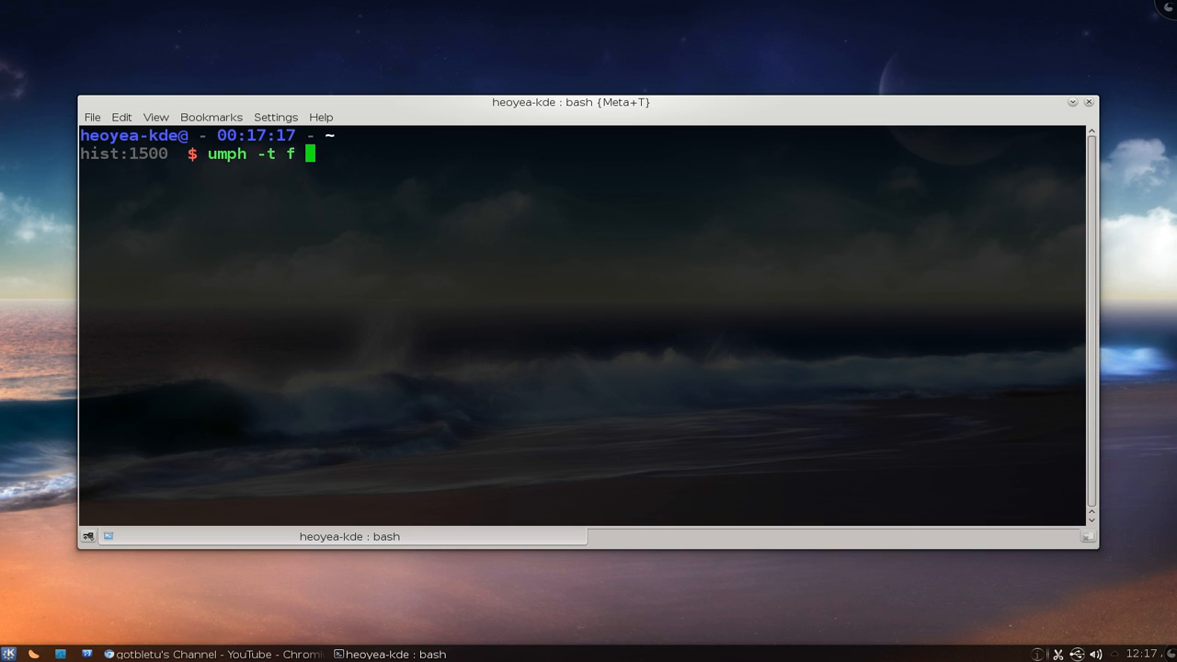
{"action": "type", "text": "gotb"}
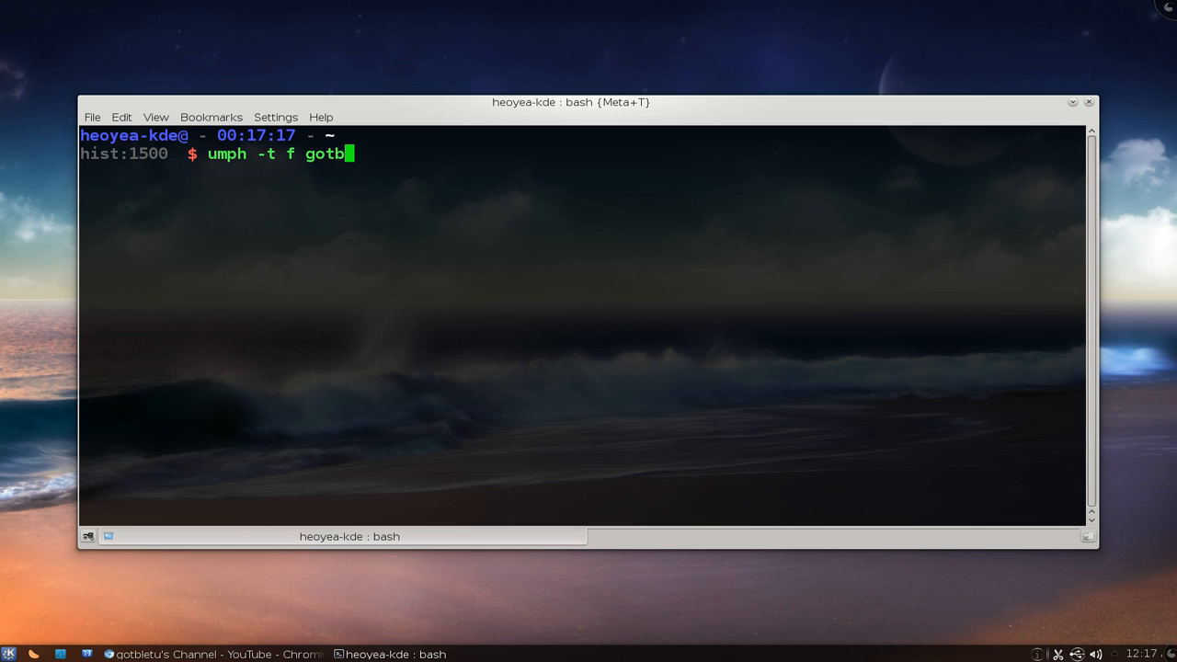
{"action": "key", "text": "Return"}
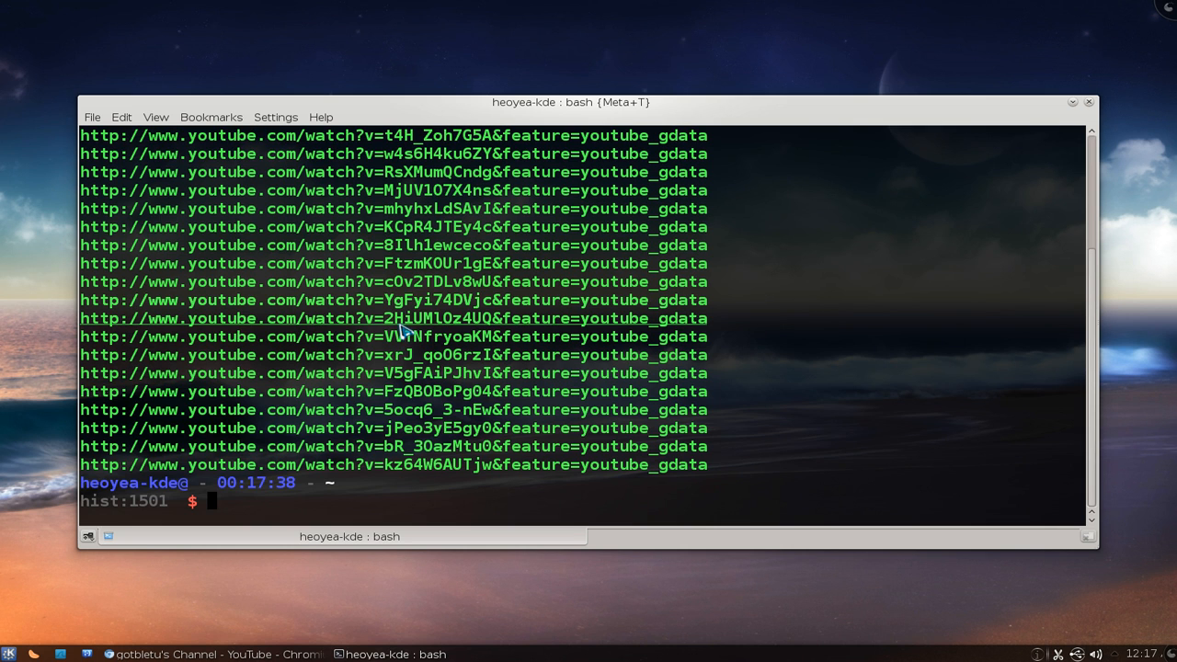
{"action": "key", "text": "Return"}
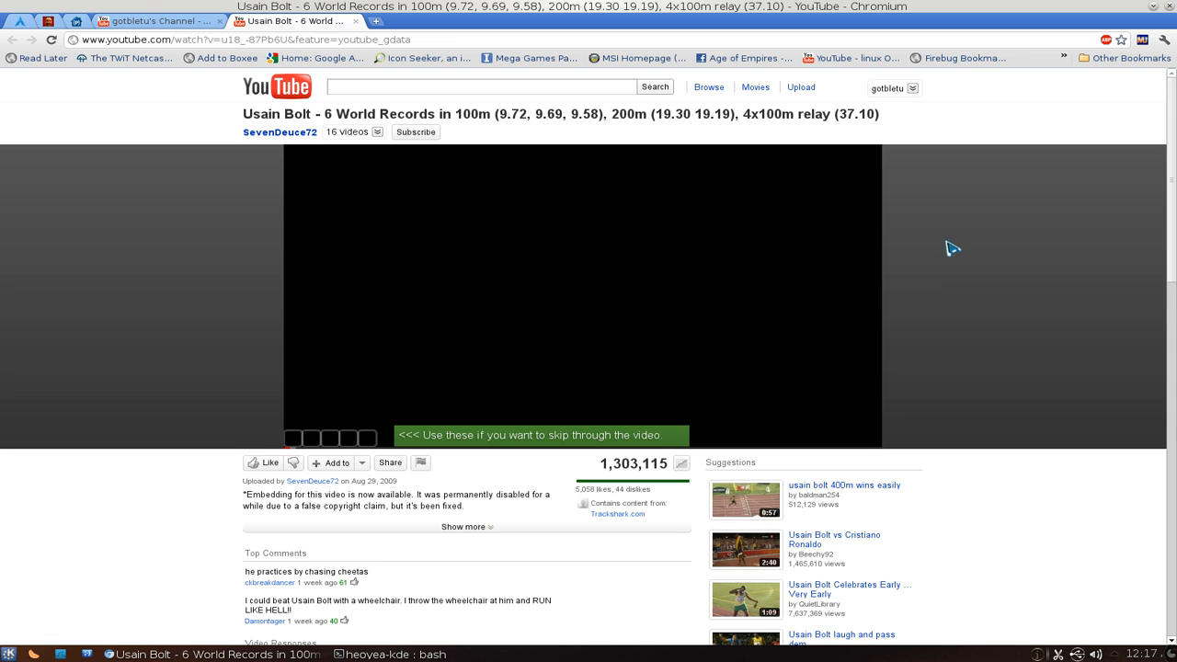
{"action": "mouse_move", "coordinate": [1030, 163]}
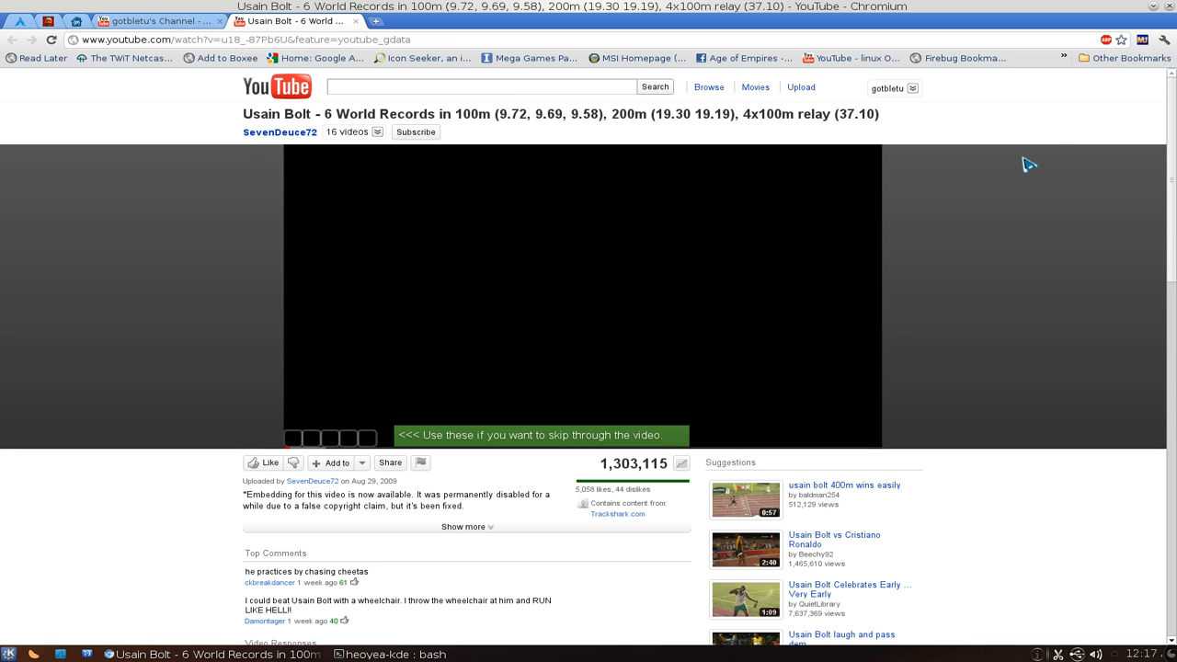
{"action": "left_click", "coordinate": [377, 653]}
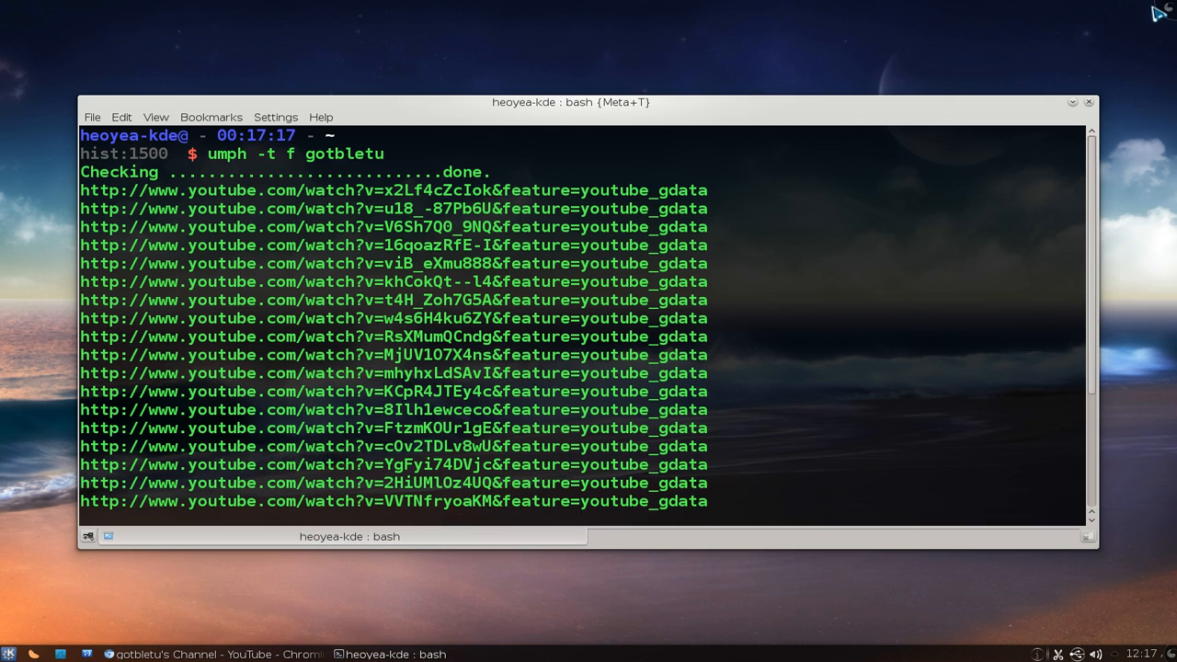
{"action": "mouse_move", "coordinate": [887, 304]}
{"action": "type", "text": "umph -t u gotbletu"}
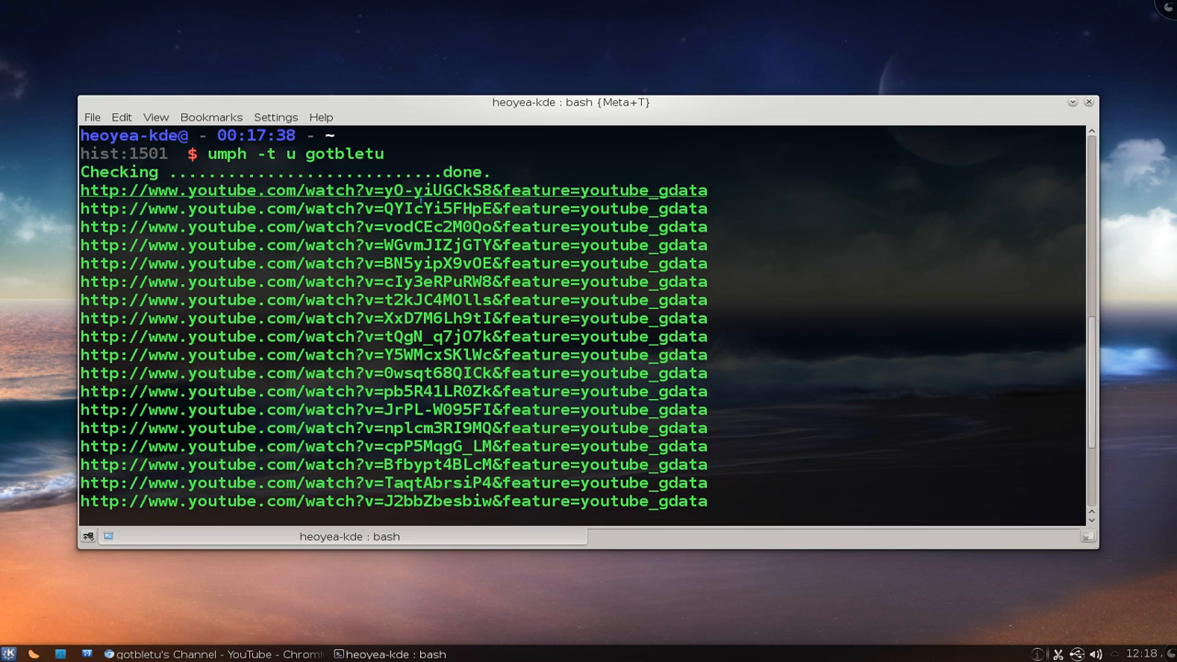
- Use an uploaded-video link's context menu, then clear the terminal
{"action": "right_click", "coordinate": [405, 359]}
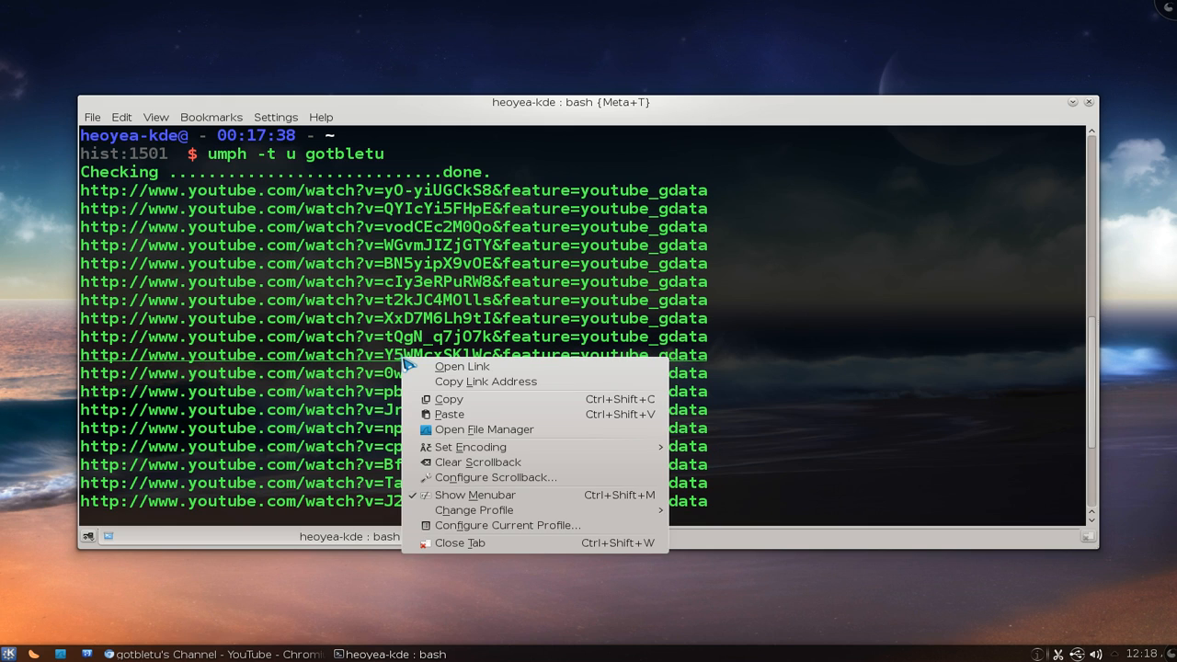
{"action": "left_click", "coordinate": [462, 366]}
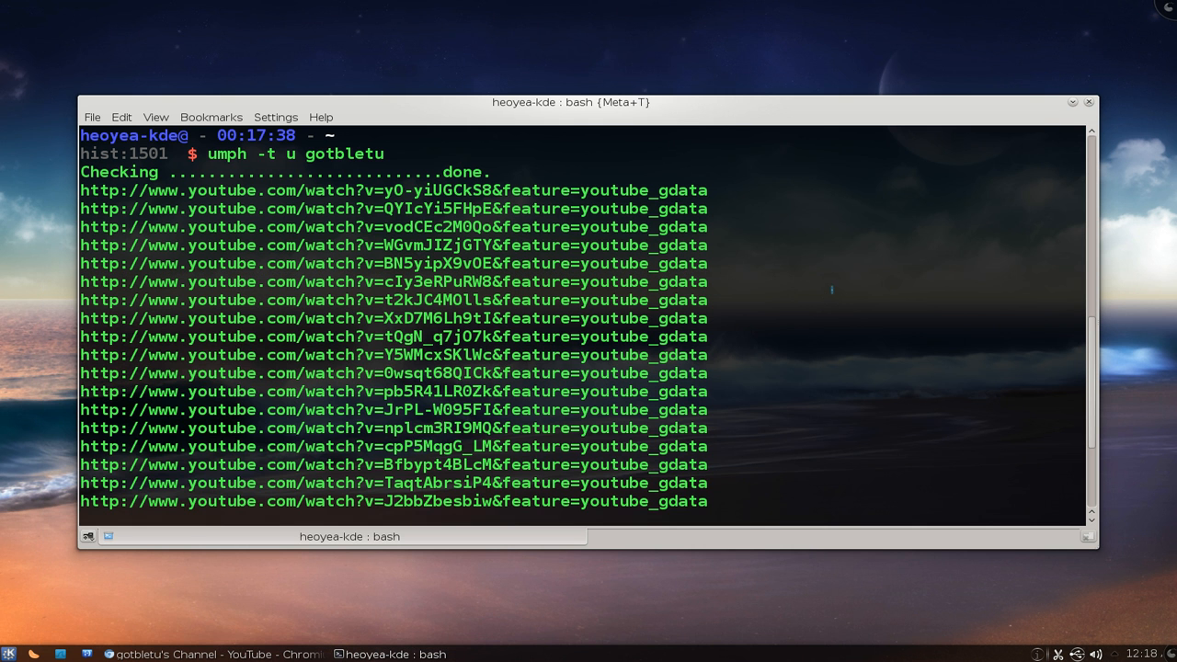
{"action": "double_click", "coordinate": [343, 153]}
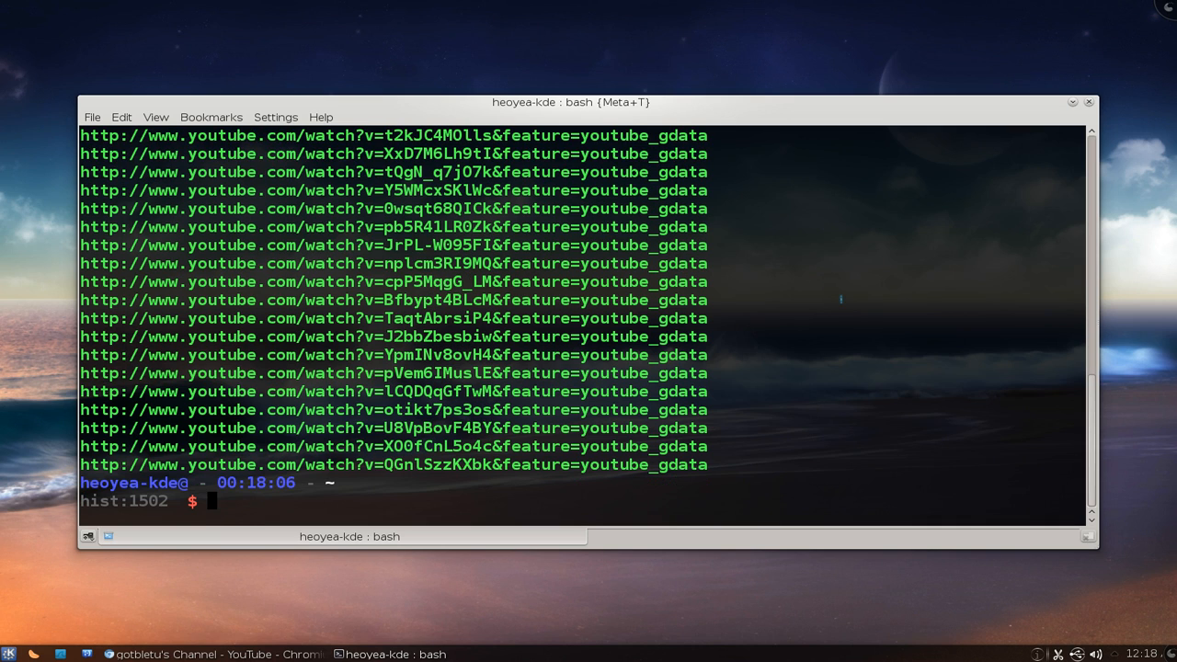
{"action": "type", "text": "cle"}
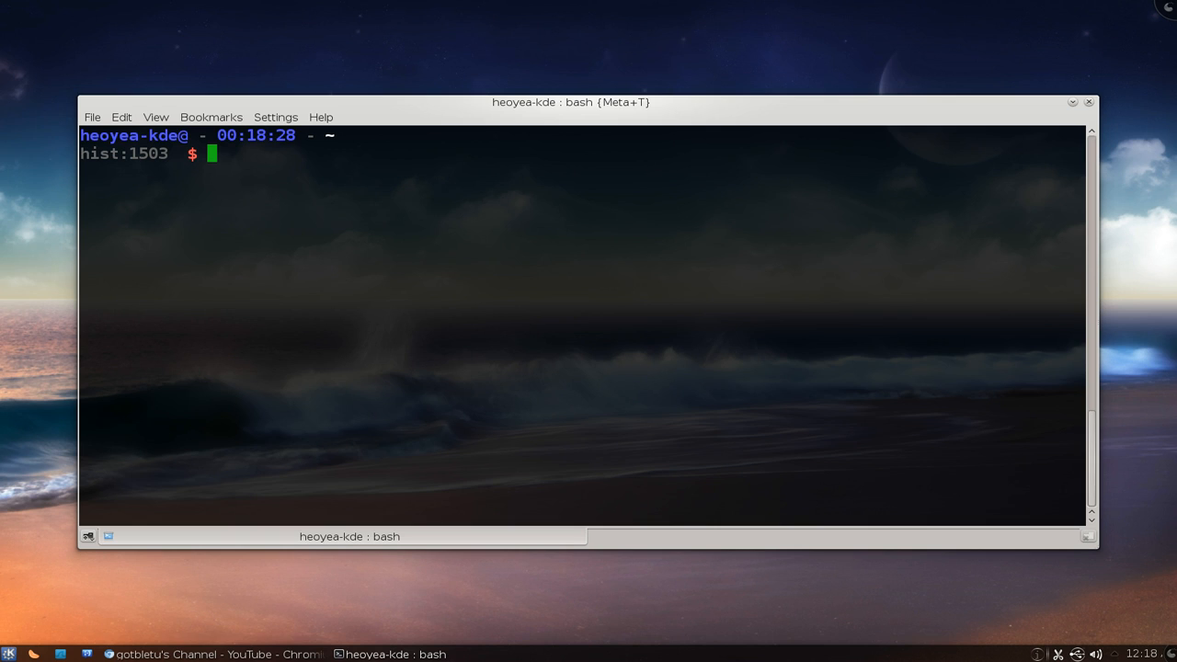
{"action": "mouse_move", "coordinate": [296, 637]}
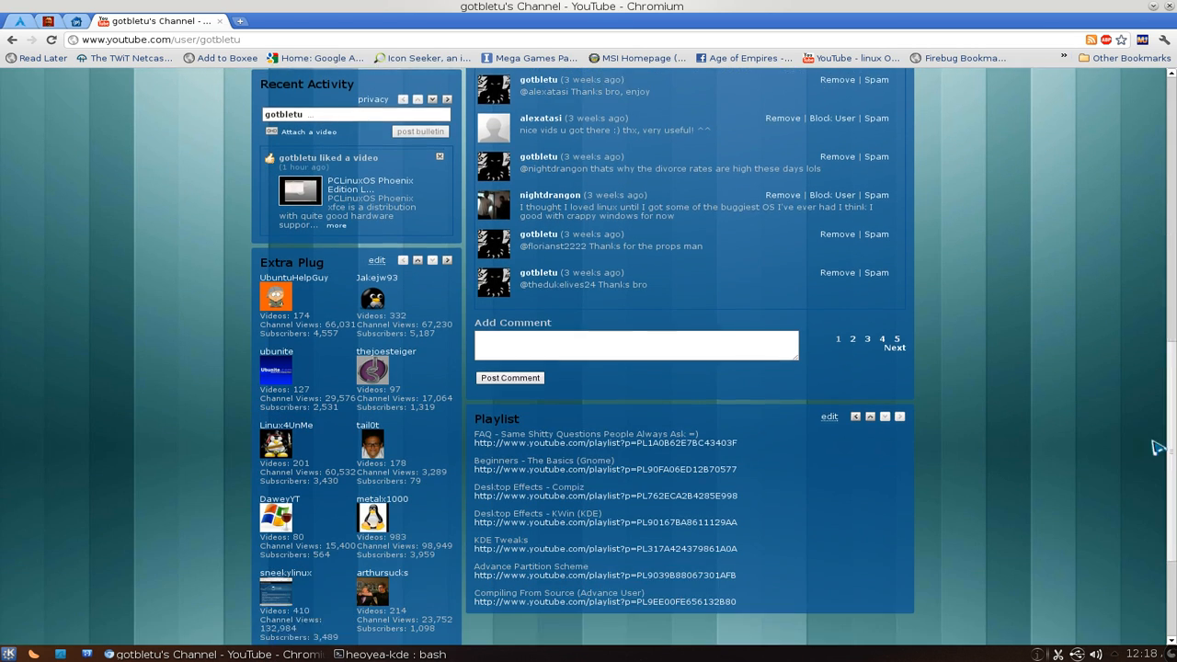
- Find the Compiz - Desktop Effects - Eye Candy playlist and copy its address
{"action": "scroll", "scroll_direction": "down", "scroll_amount": 3}
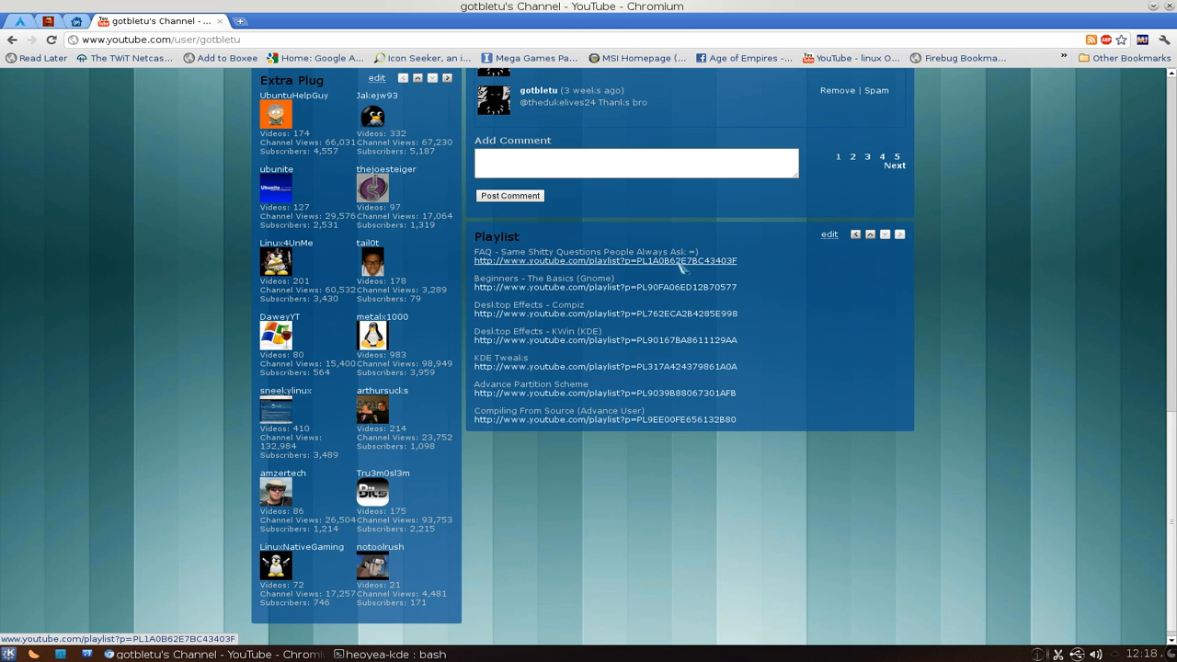
{"action": "mouse_move", "coordinate": [743, 358]}
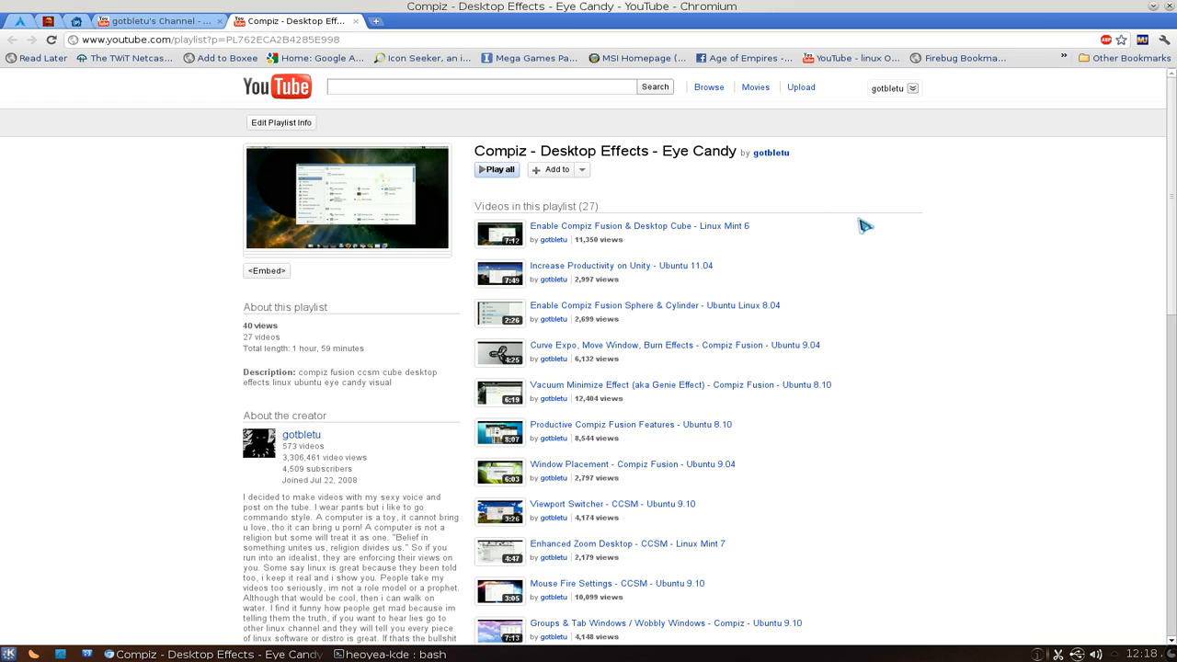
{"action": "scroll", "scroll_direction": "down", "scroll_amount": 3}
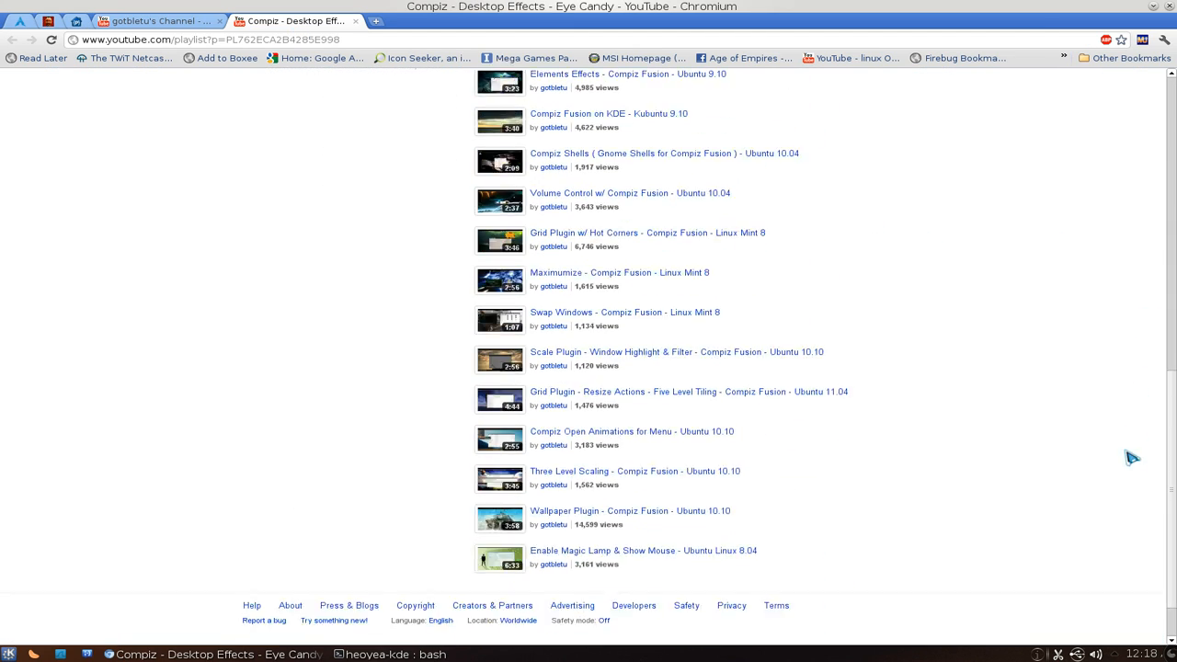
{"action": "scroll", "scroll_direction": "up", "scroll_amount": 3}
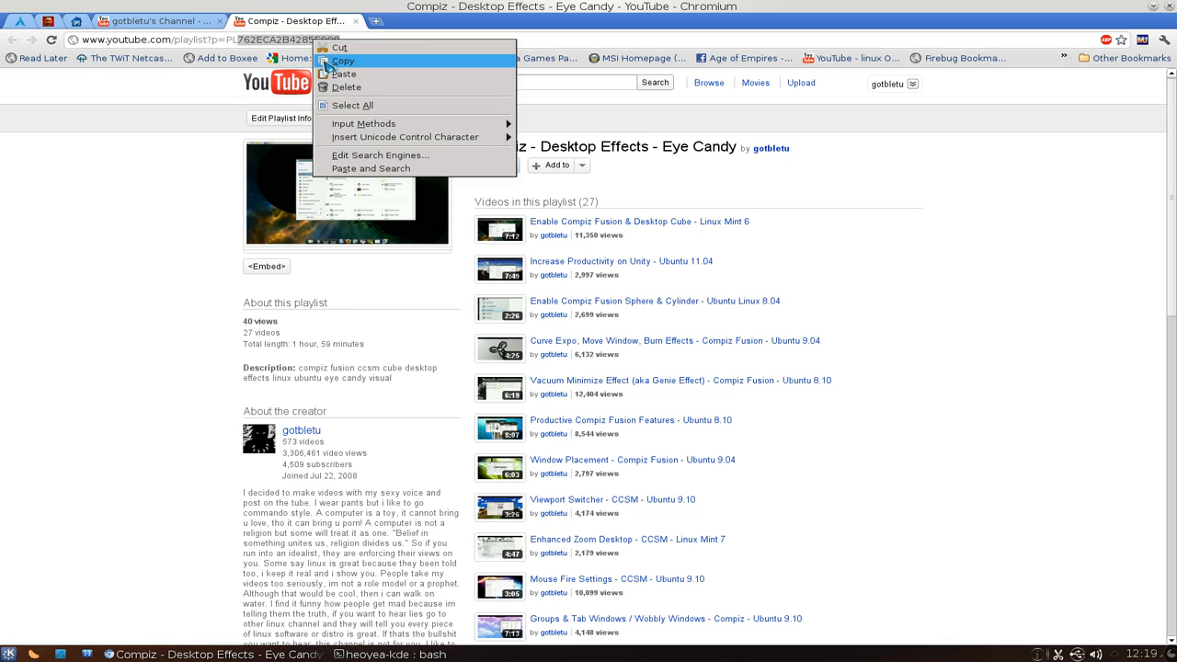
{"action": "left_click", "coordinate": [343, 61]}
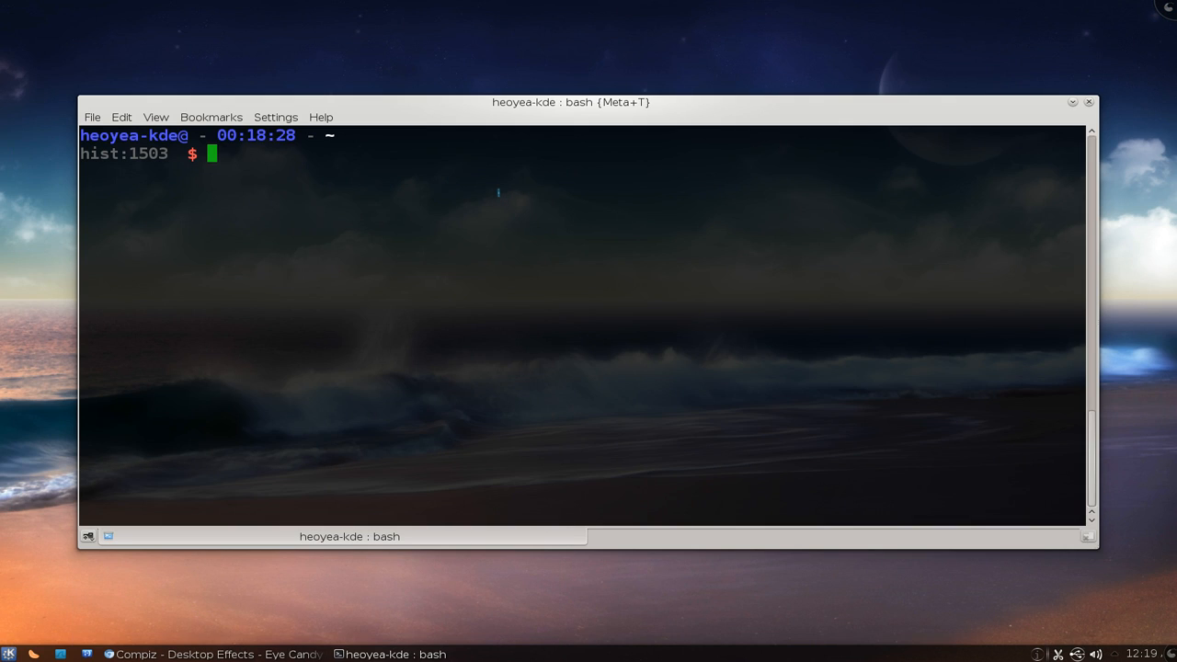
- Run 'umph 762ECA2B4285E998' and open the first listed video link in the browser
{"action": "type", "text": "umph"}
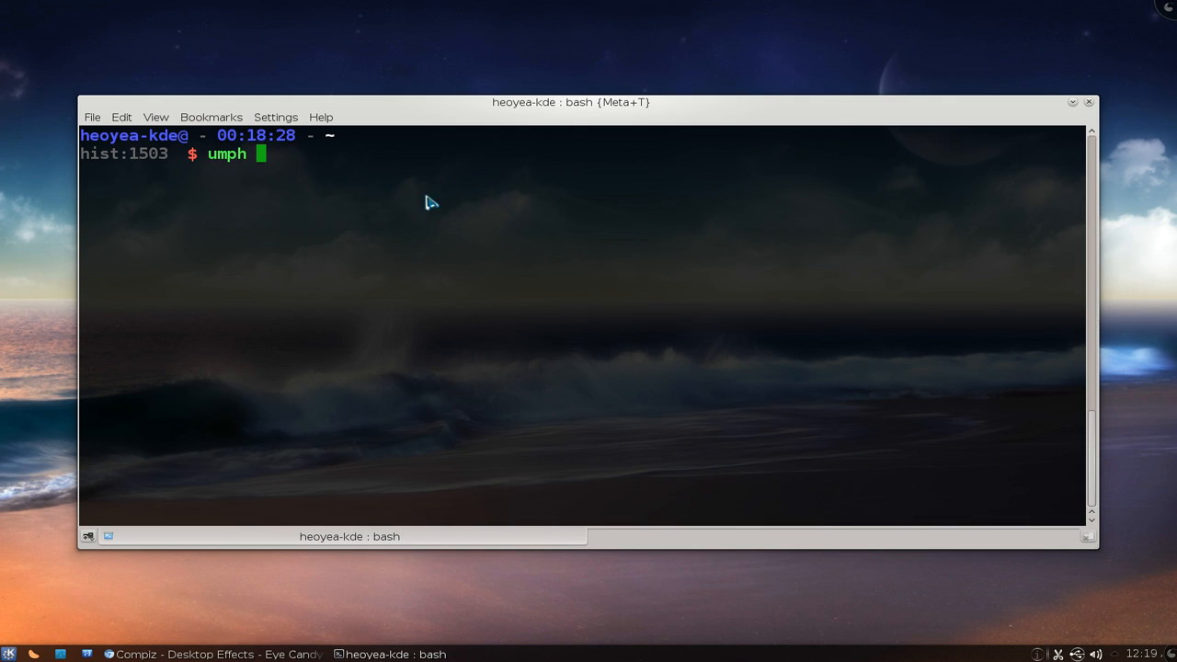
{"action": "type", "text": "762ECA2B4285E998"}
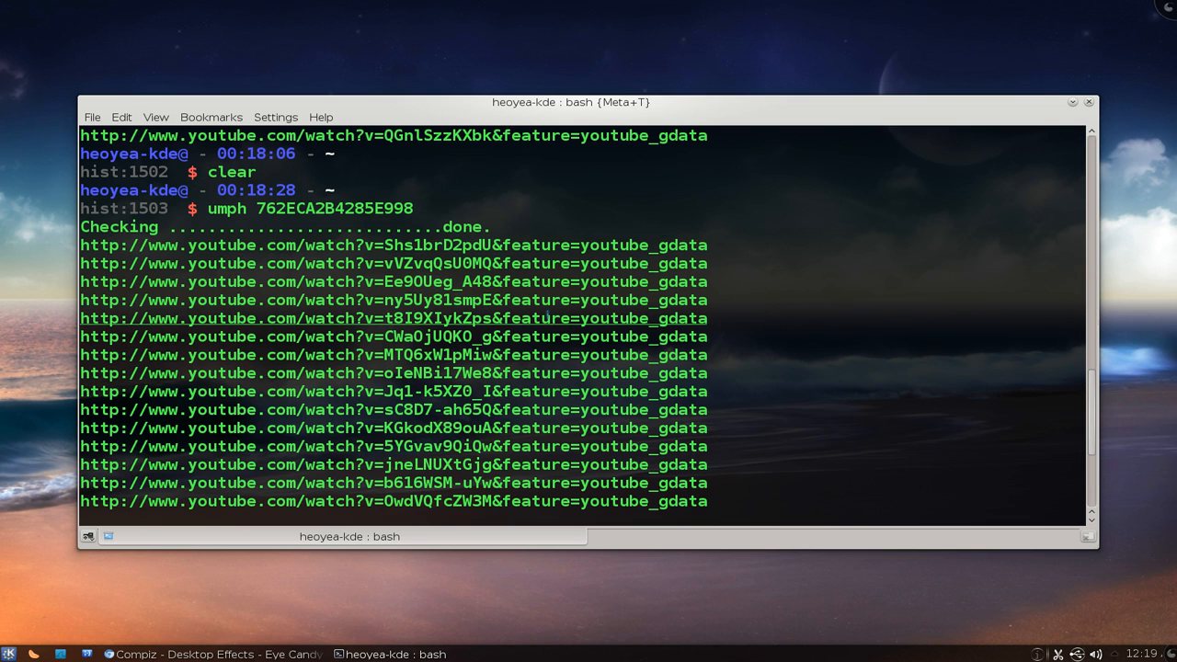
{"action": "right_click", "coordinate": [423, 262]}
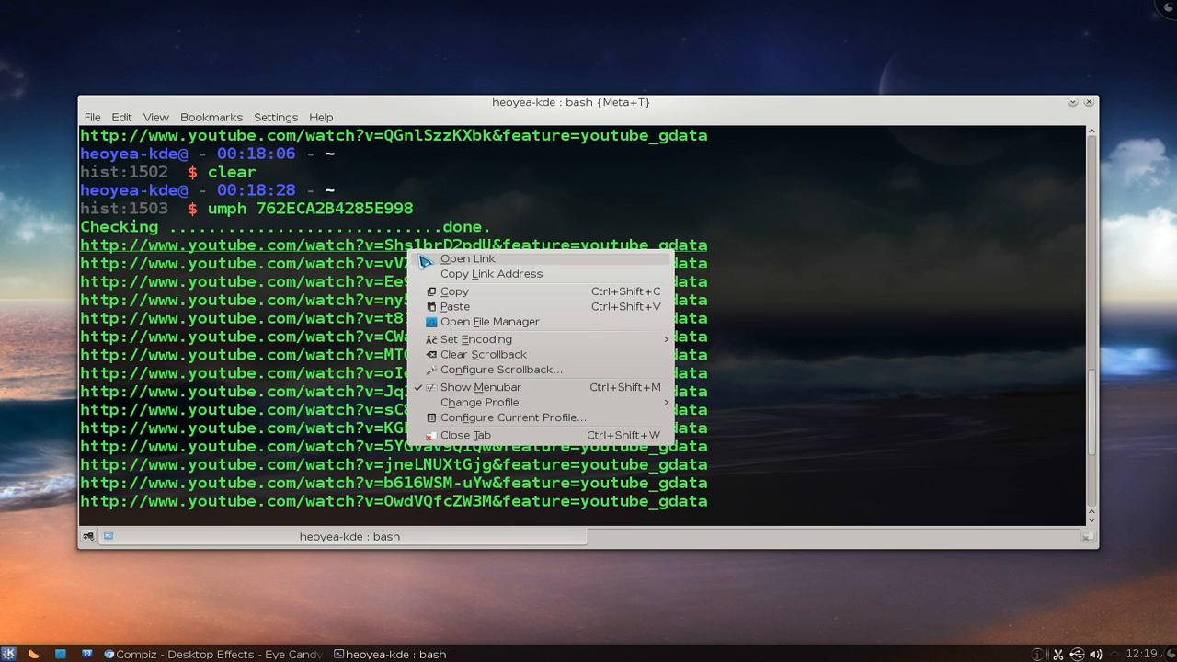
{"action": "left_click", "coordinate": [467, 258]}
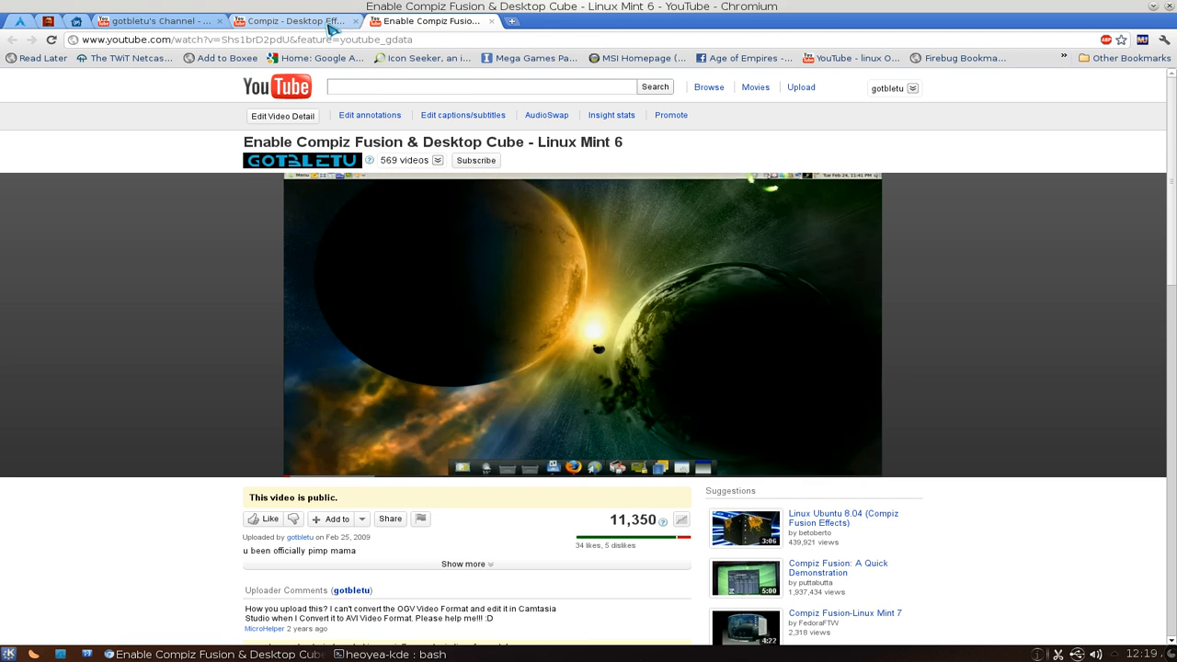
- Close the video tab and scroll down the Compiz playlist page
{"action": "left_click", "coordinate": [290, 20]}
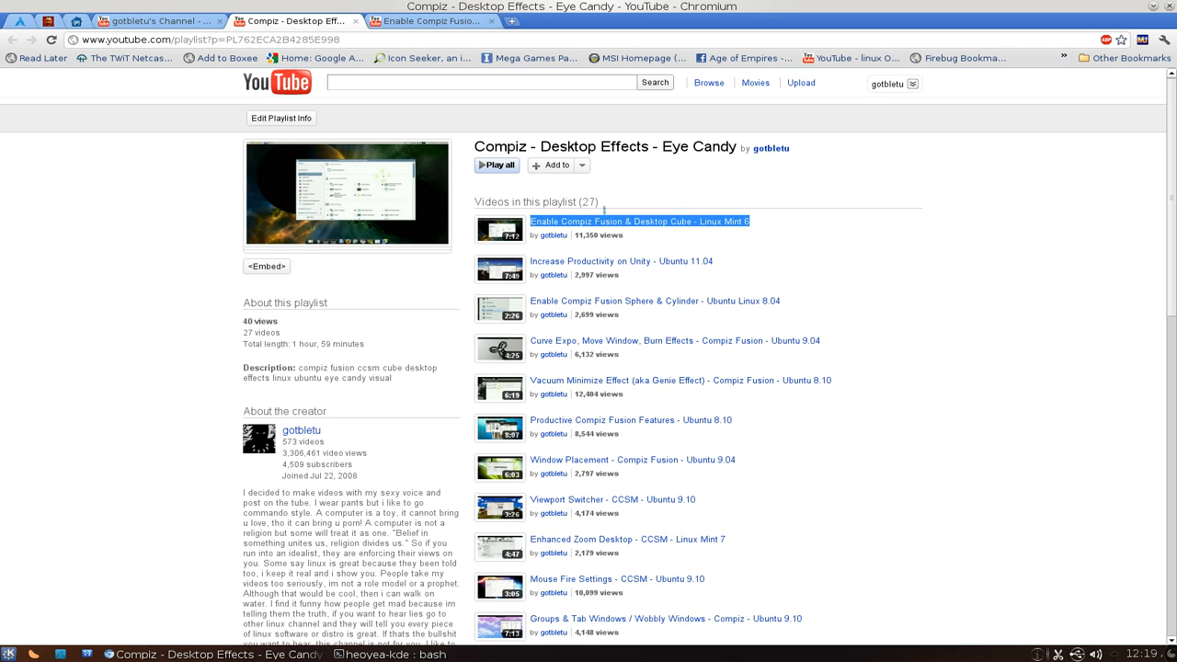
{"action": "left_click", "coordinate": [639, 220]}
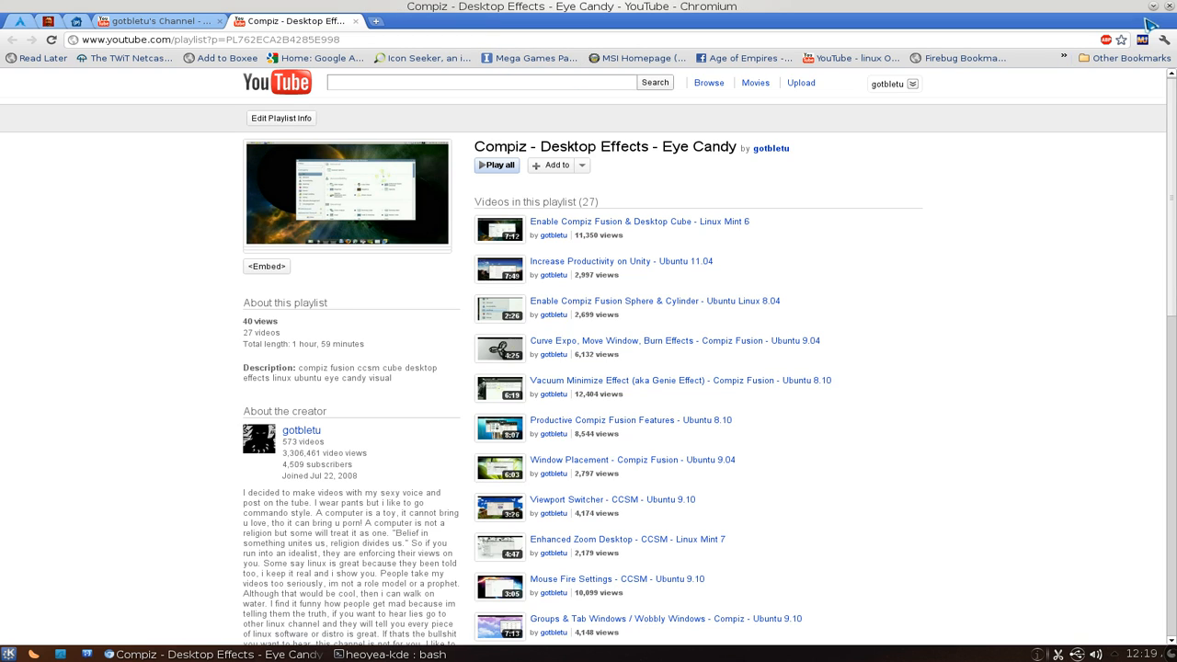
{"action": "mouse_move", "coordinate": [740, 282]}
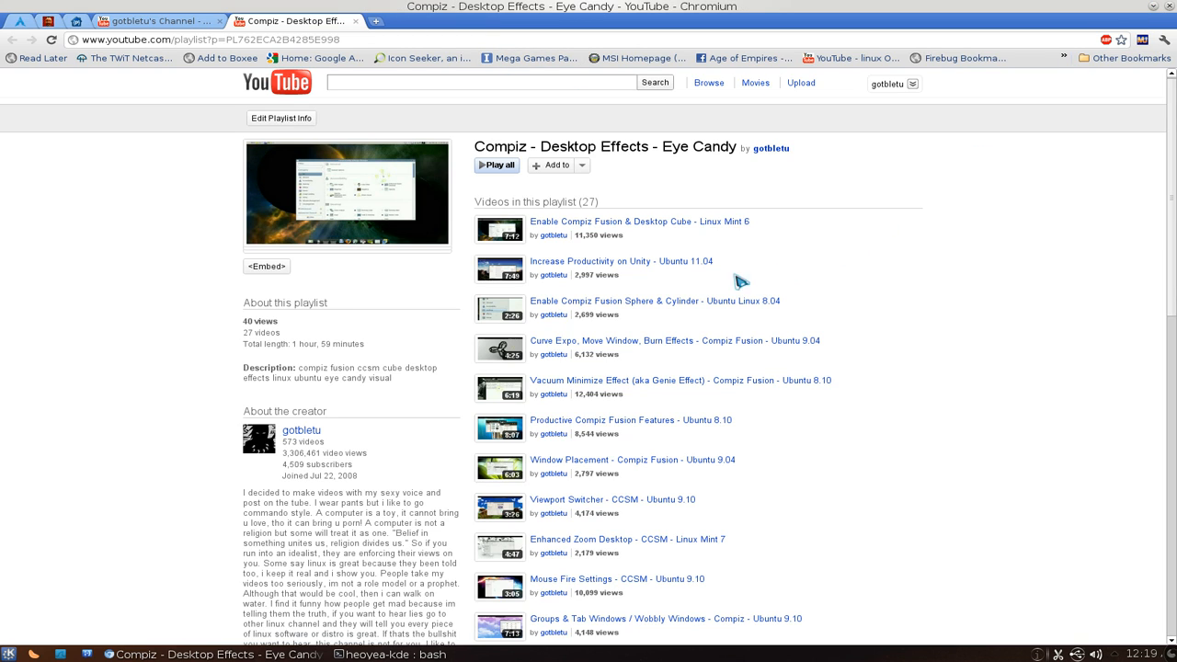
{"action": "mouse_move", "coordinate": [660, 319]}
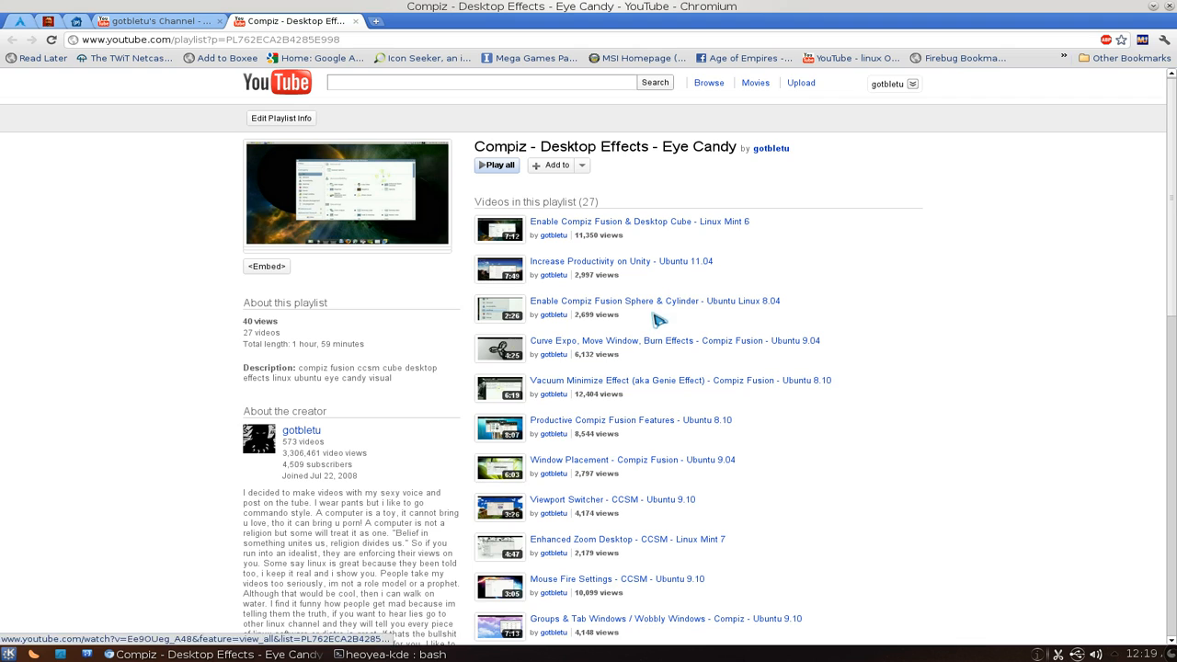
{"action": "mouse_move", "coordinate": [637, 361]}
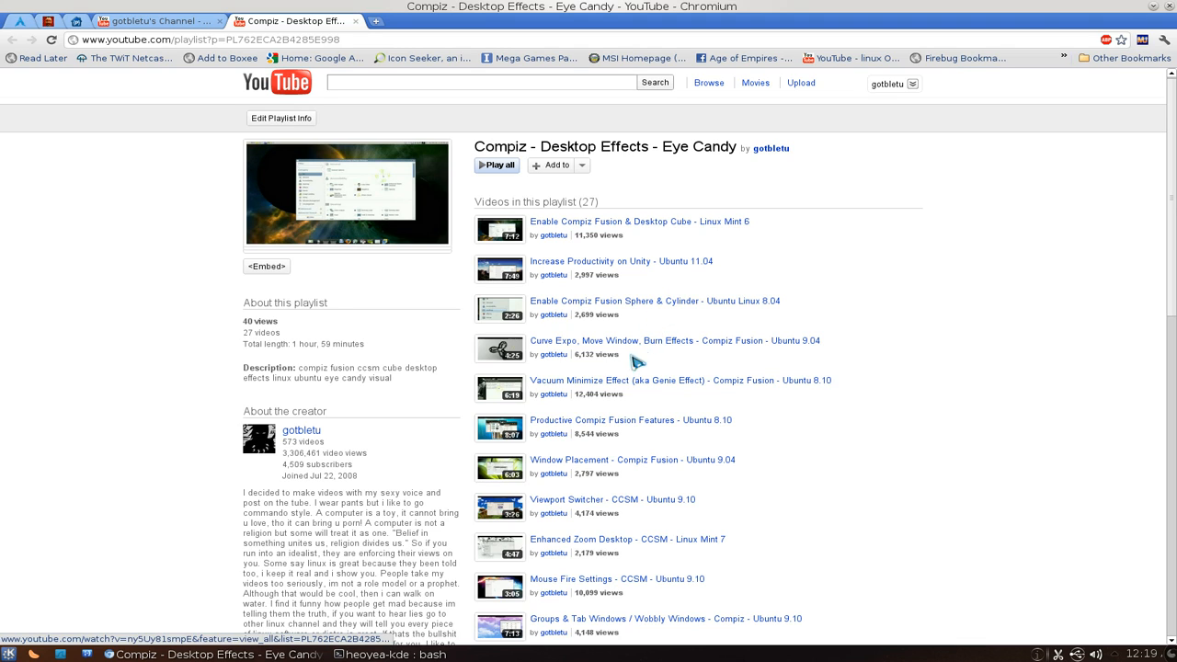
{"action": "mouse_move", "coordinate": [561, 434]}
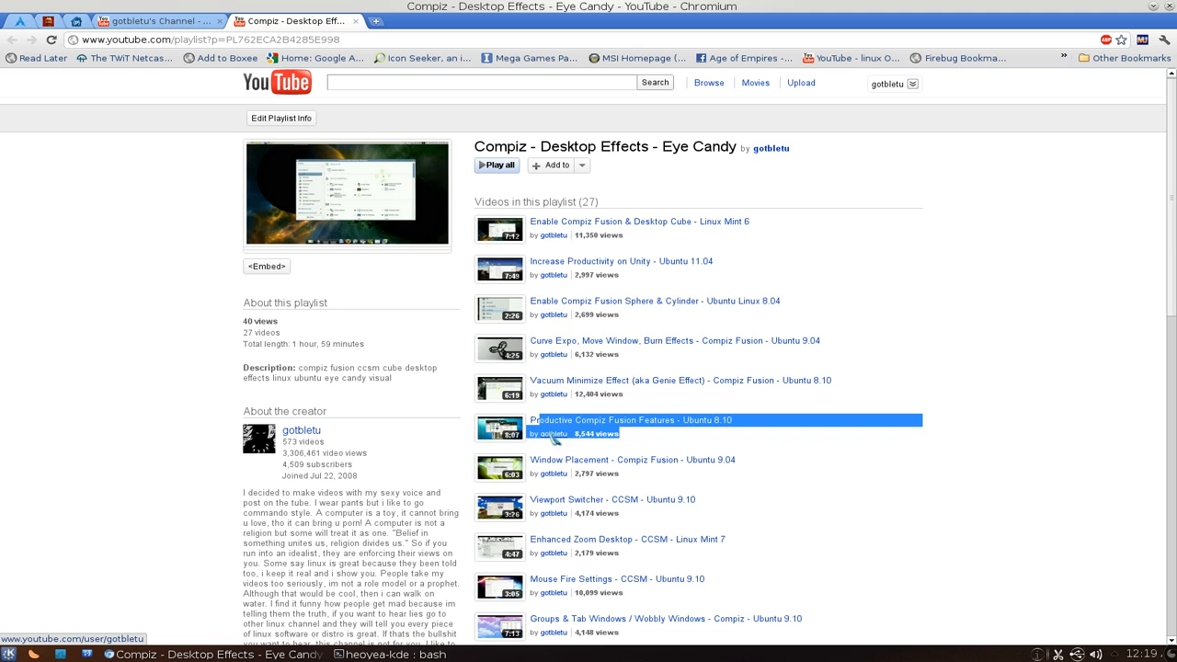
{"action": "scroll", "scroll_direction": "down", "scroll_amount": 3}
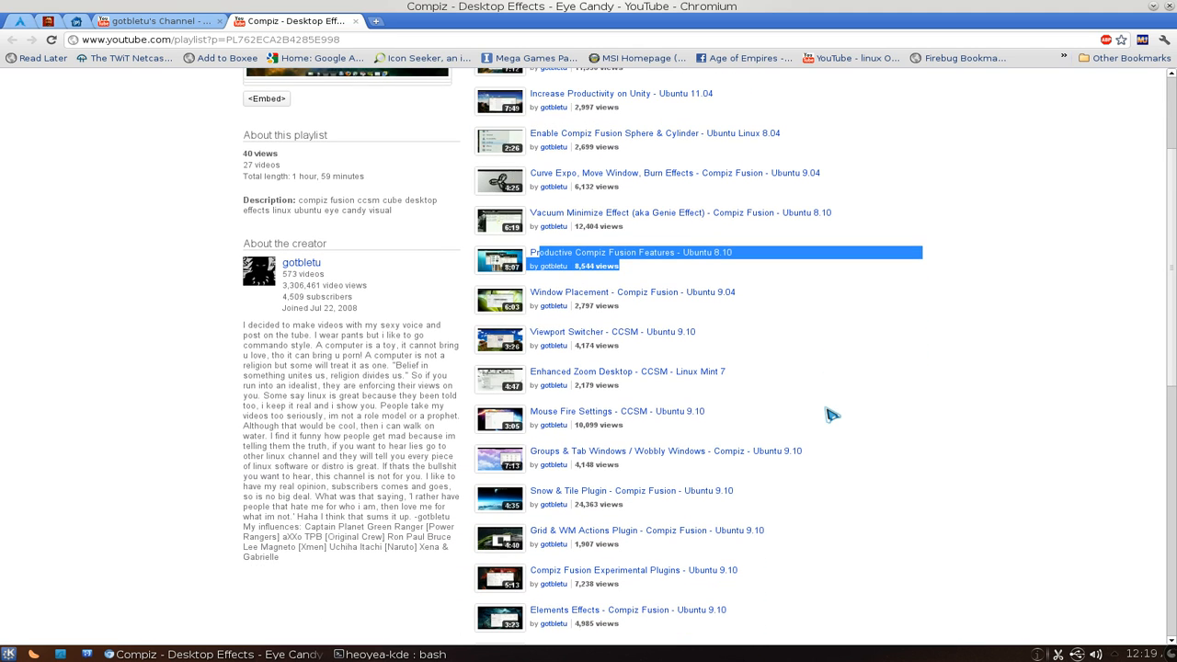
{"action": "mouse_move", "coordinate": [593, 276]}
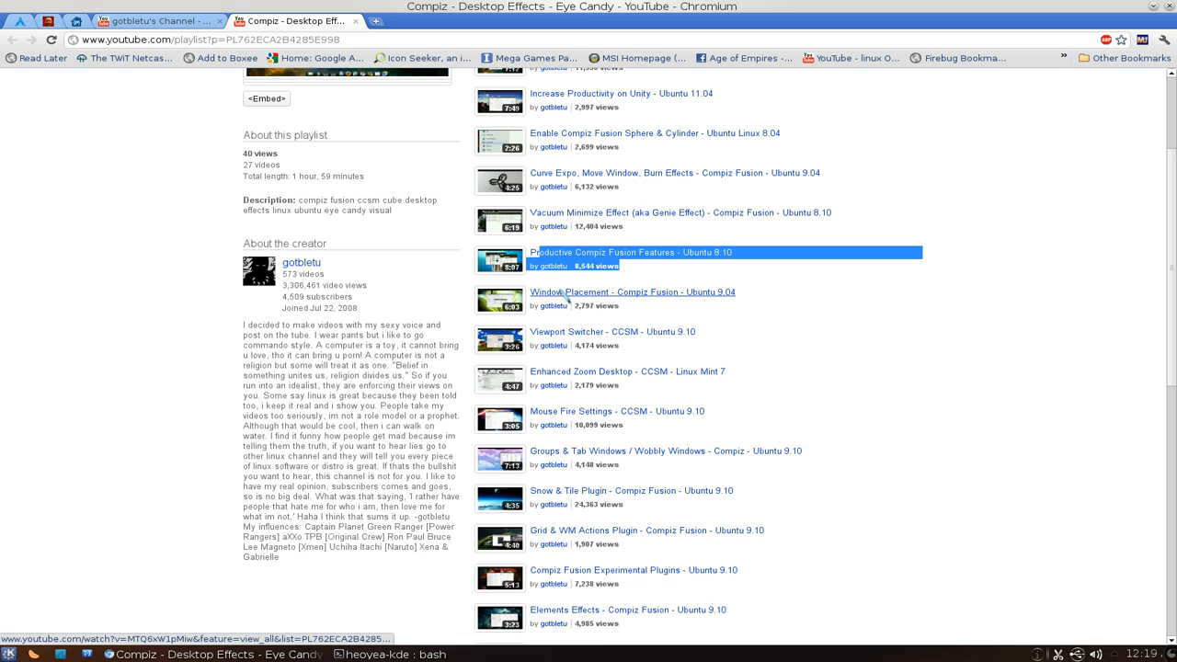
{"action": "mouse_move", "coordinate": [586, 411]}
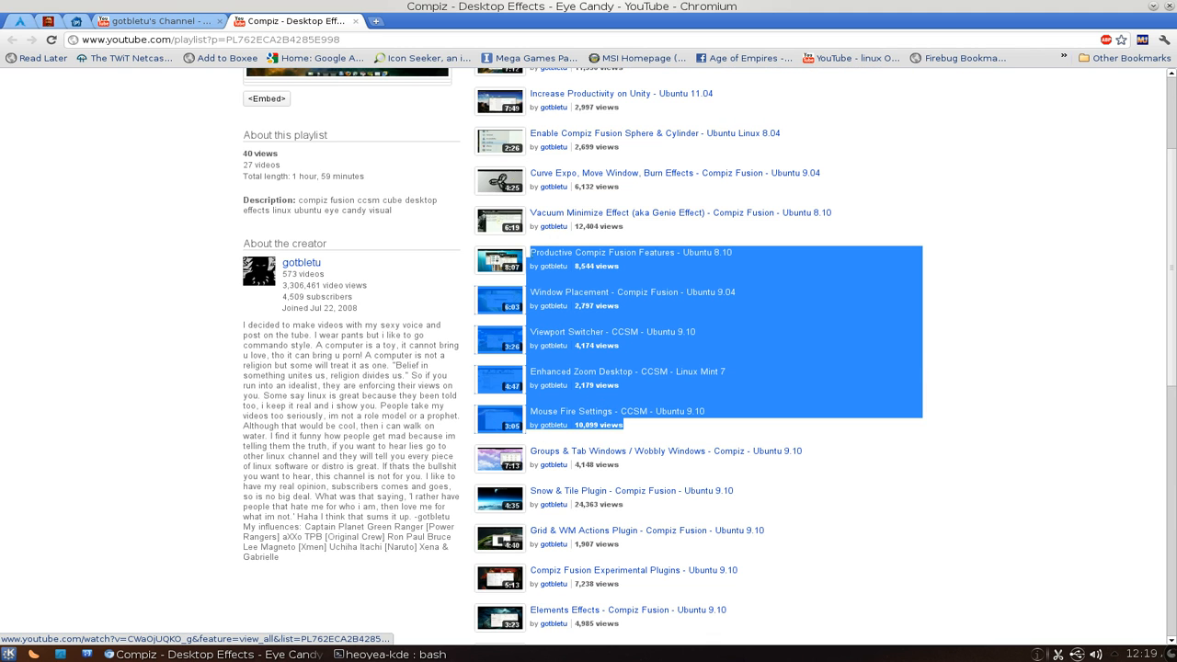
{"action": "mouse_move", "coordinate": [1010, 305]}
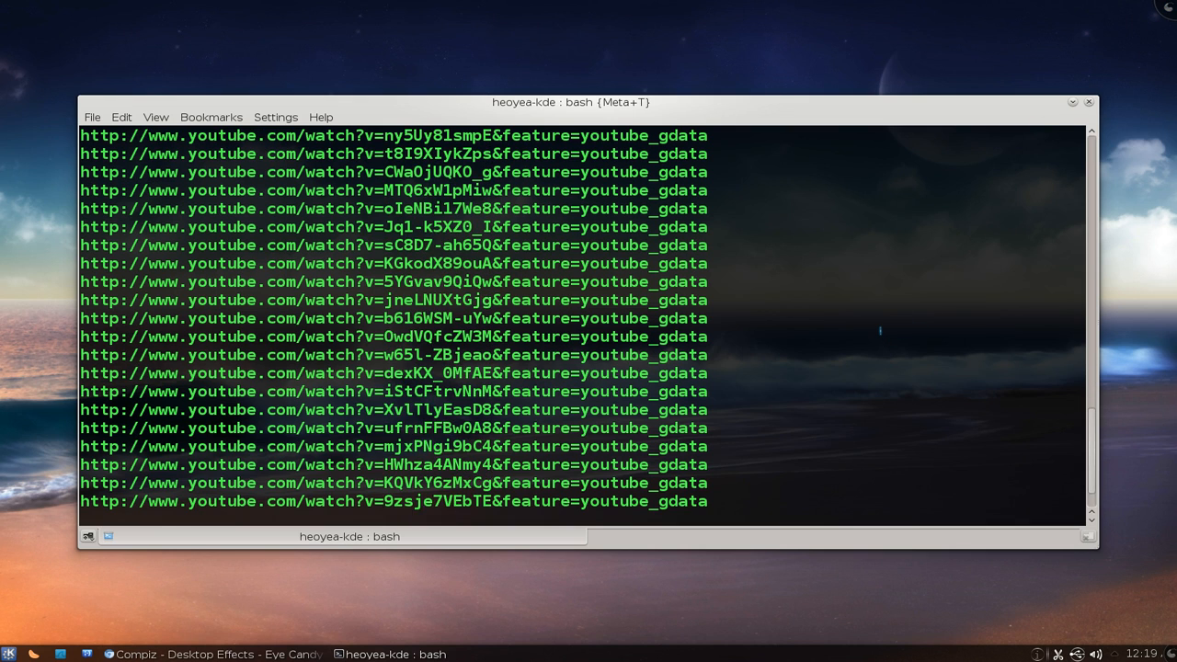
- Rerun umph on the playlist with -s 6 -m 5: five links from video six
{"action": "type", "text": "clea"}
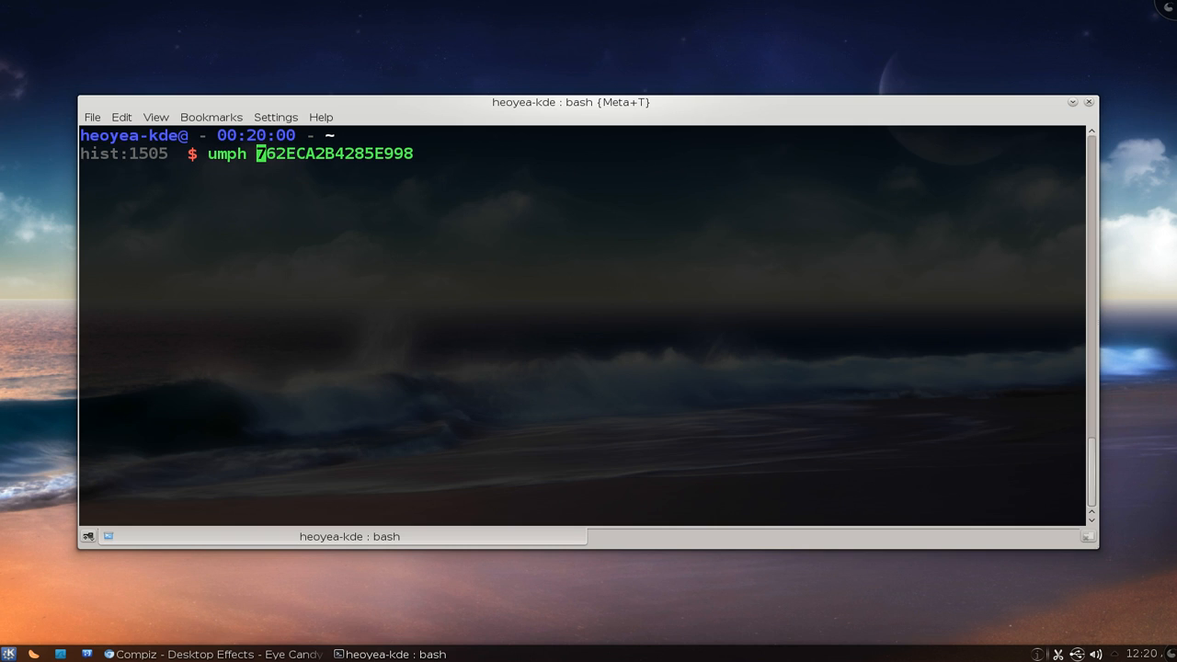
{"action": "type", "text": "-s"}
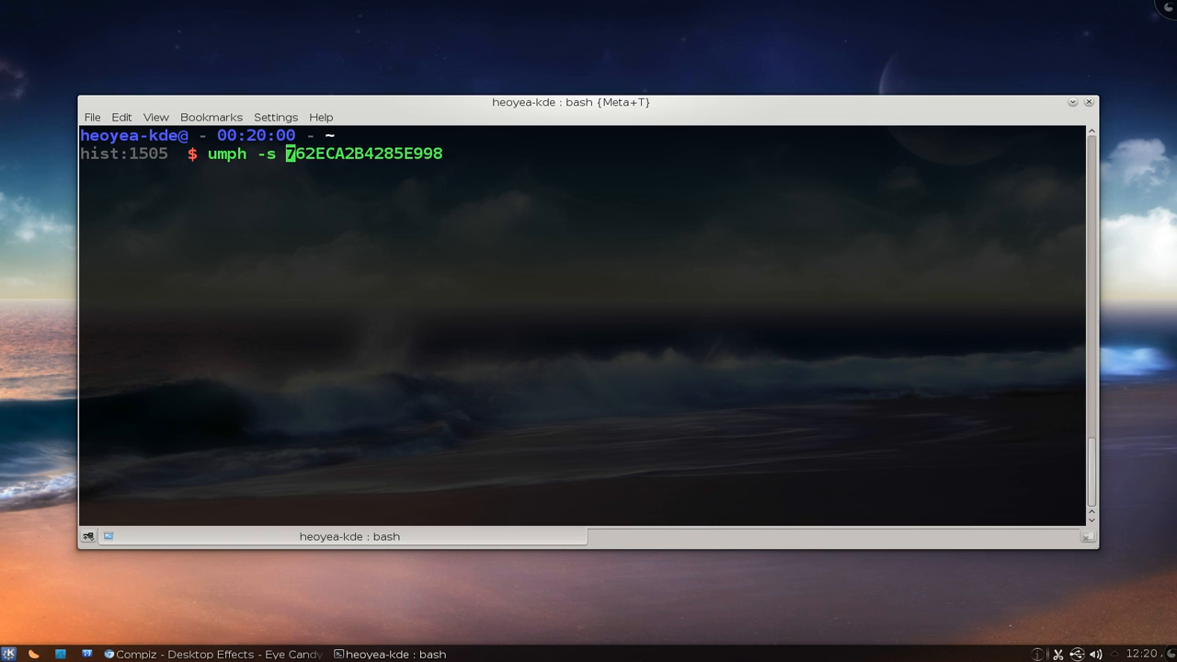
{"action": "type", "text": "6 -m"}
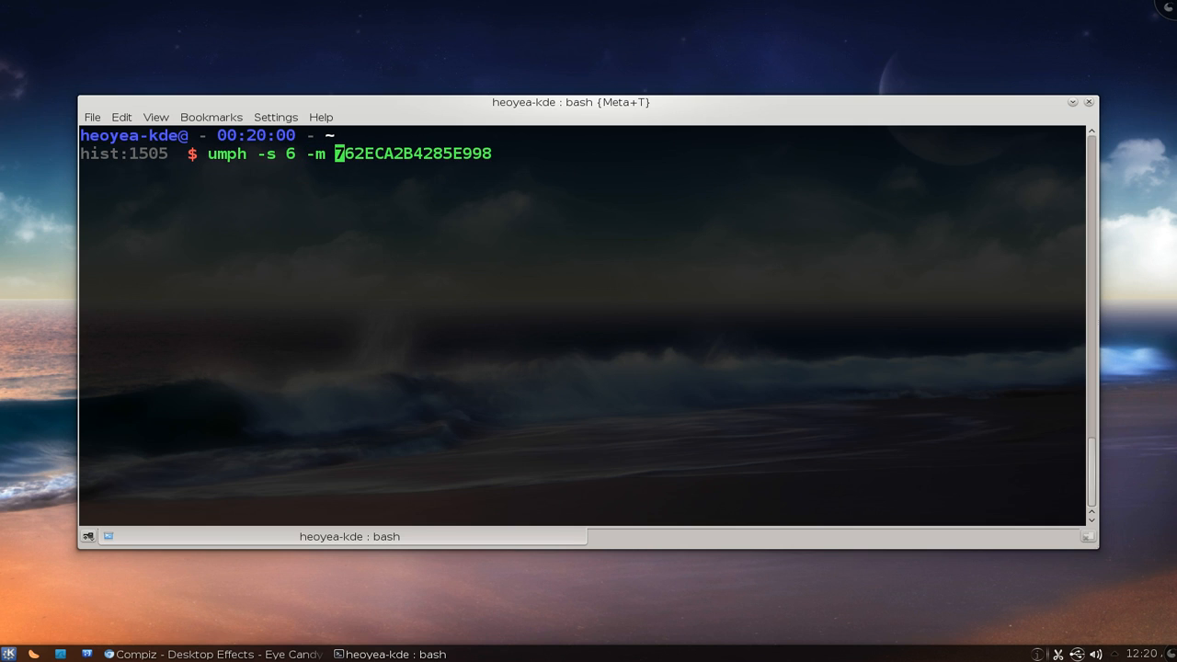
{"action": "type", "text": "5"}
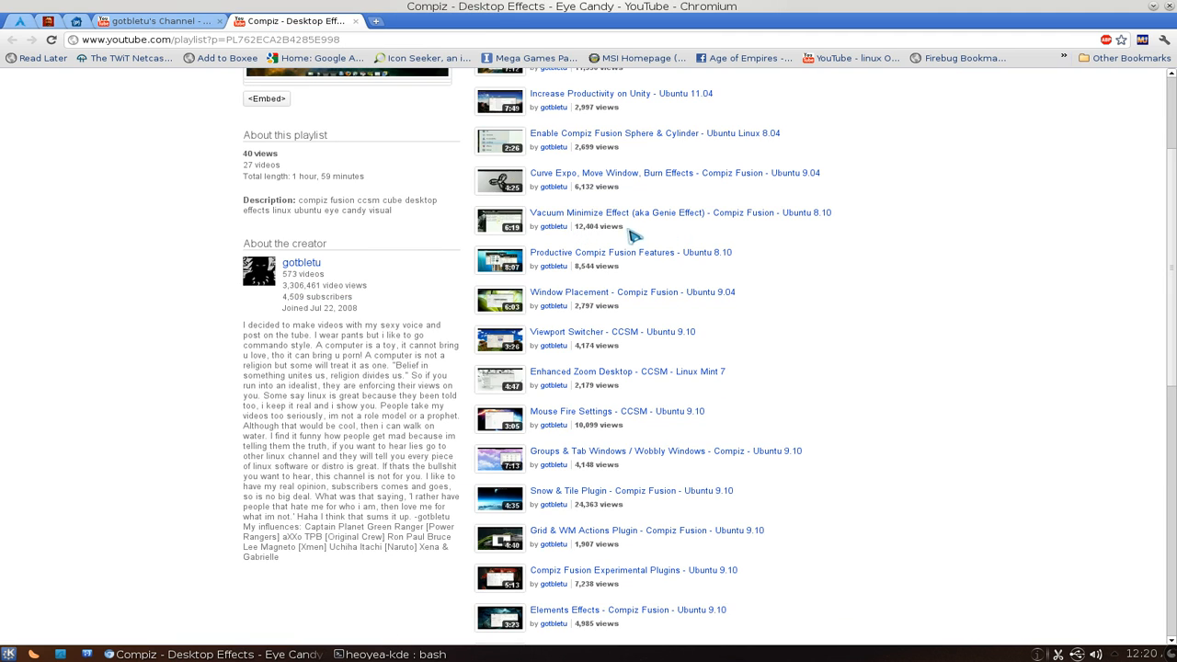
{"action": "mouse_move", "coordinate": [1156, 13]}
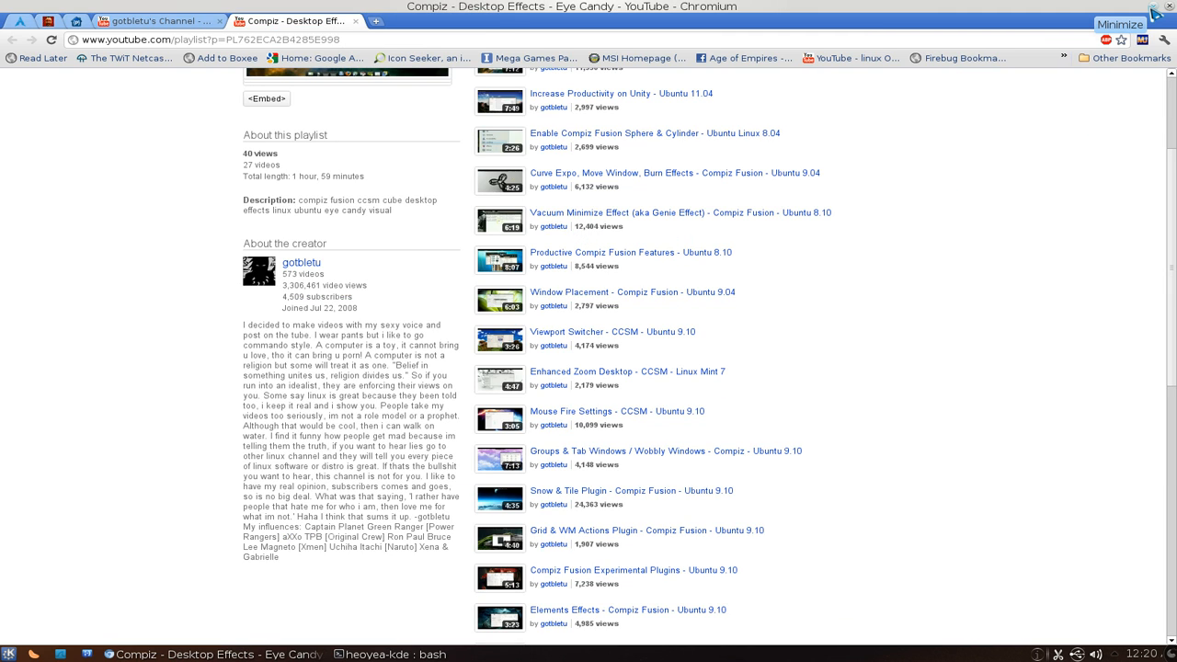
{"action": "mouse_move", "coordinate": [1122, 23]}
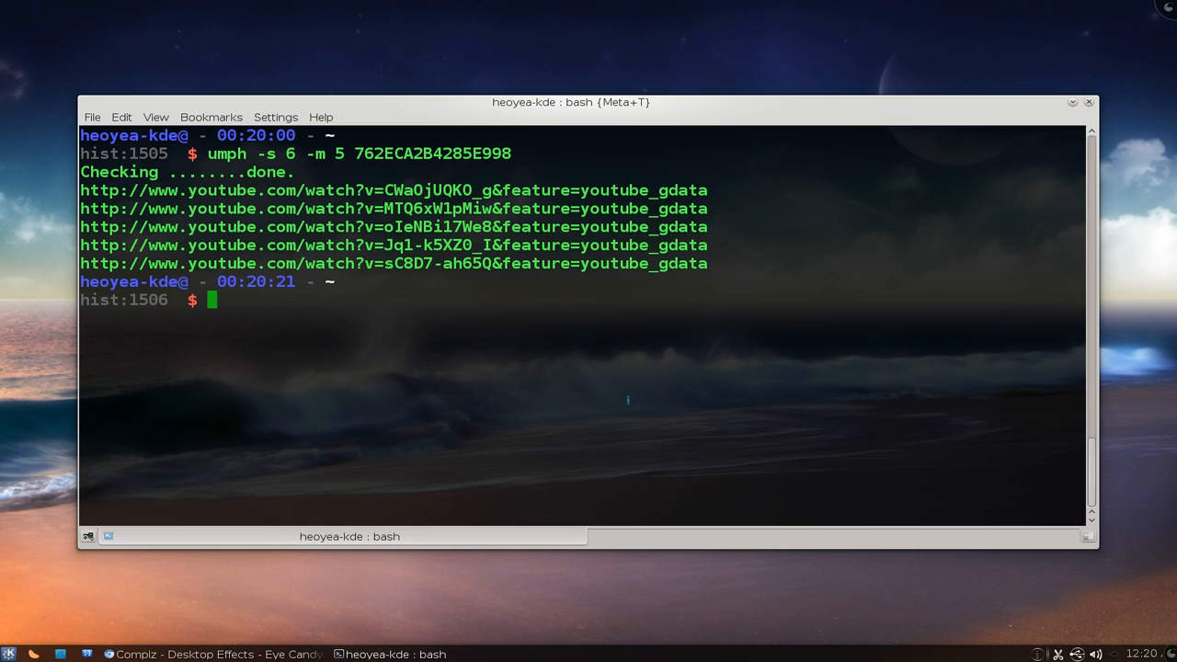
- Pipe playlist 762ECA2B4285E998's links into clive, then stop the first download
{"action": "type", "text": "cd /tmp/"}
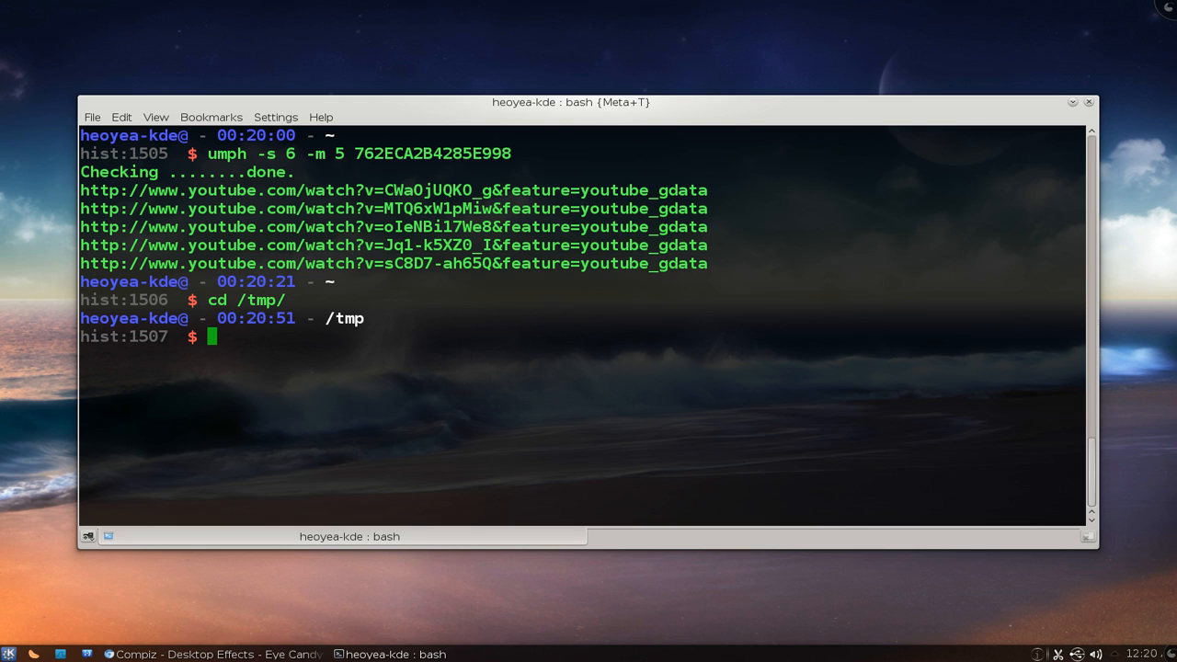
{"action": "type", "text": "cle"}
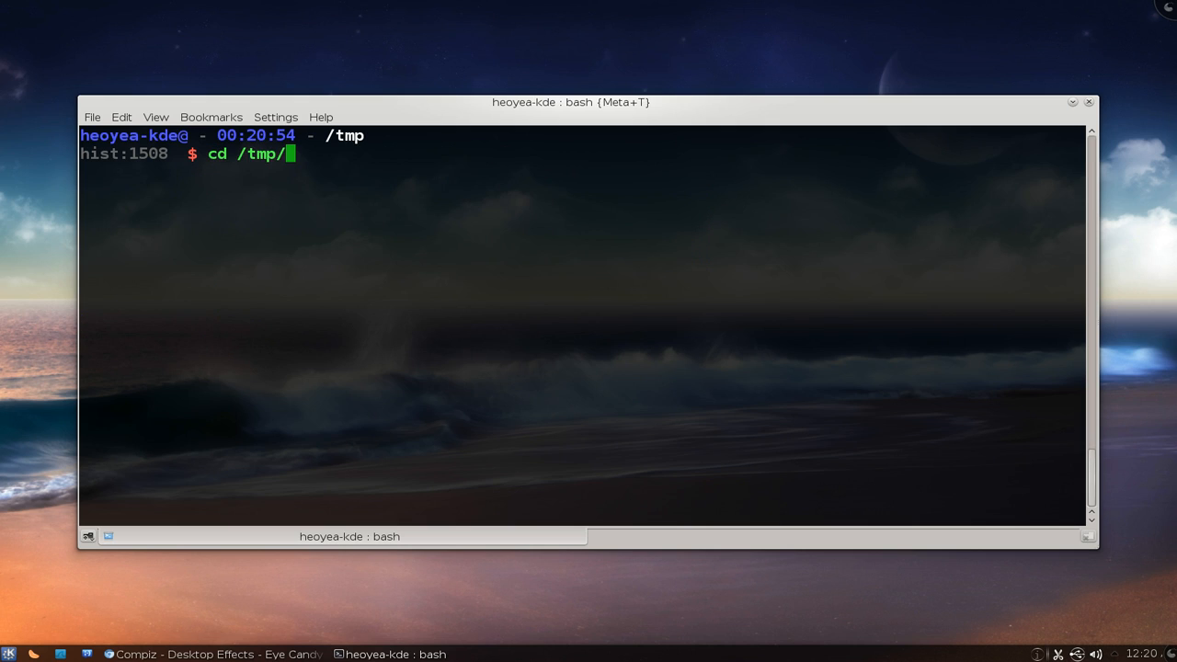
{"action": "type", "text": "umph -s 6 -m 5 762ECA2B4285E998"}
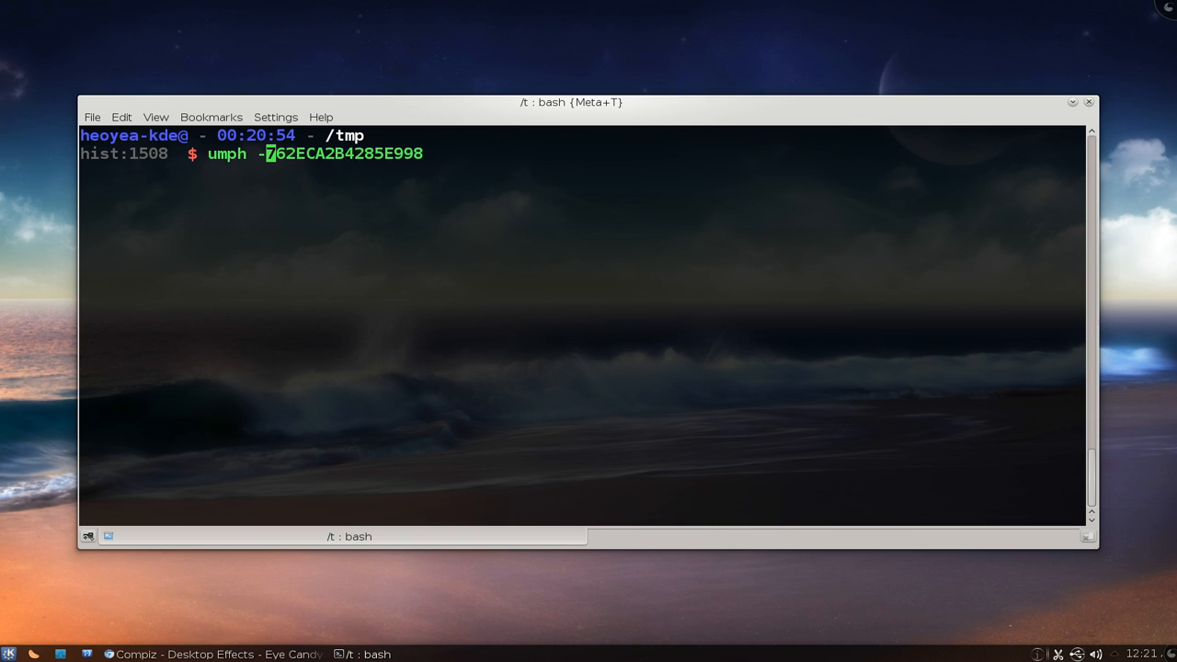
{"action": "key", "text": "BackSpace"}
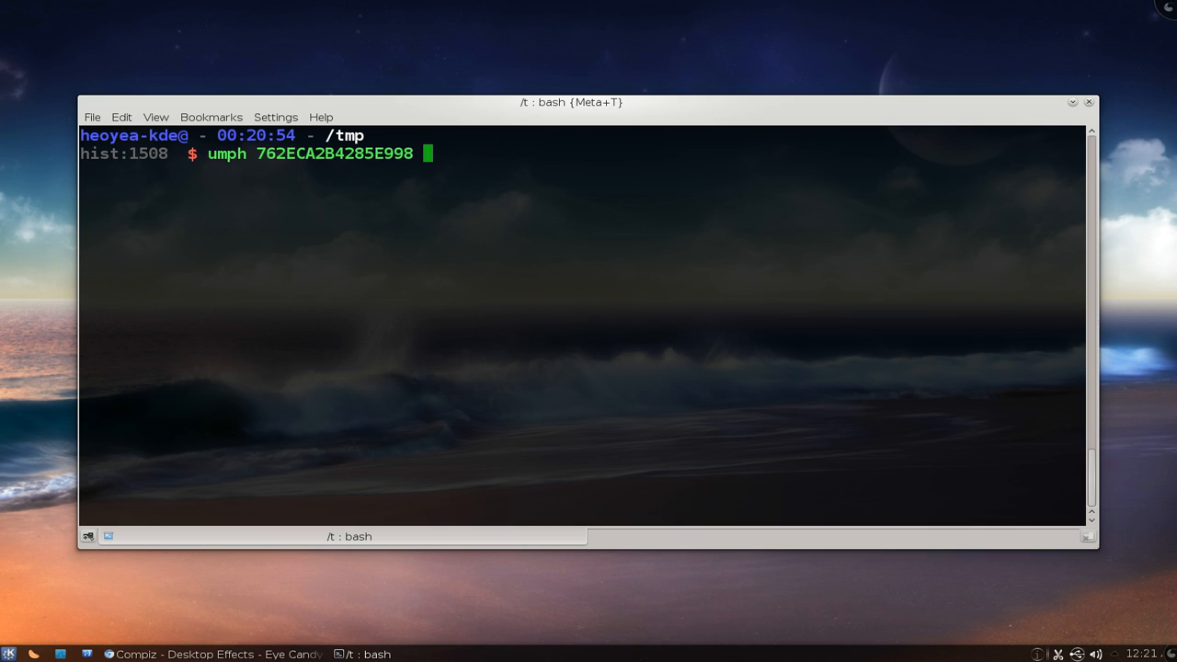
{"action": "type", "text": "|"}
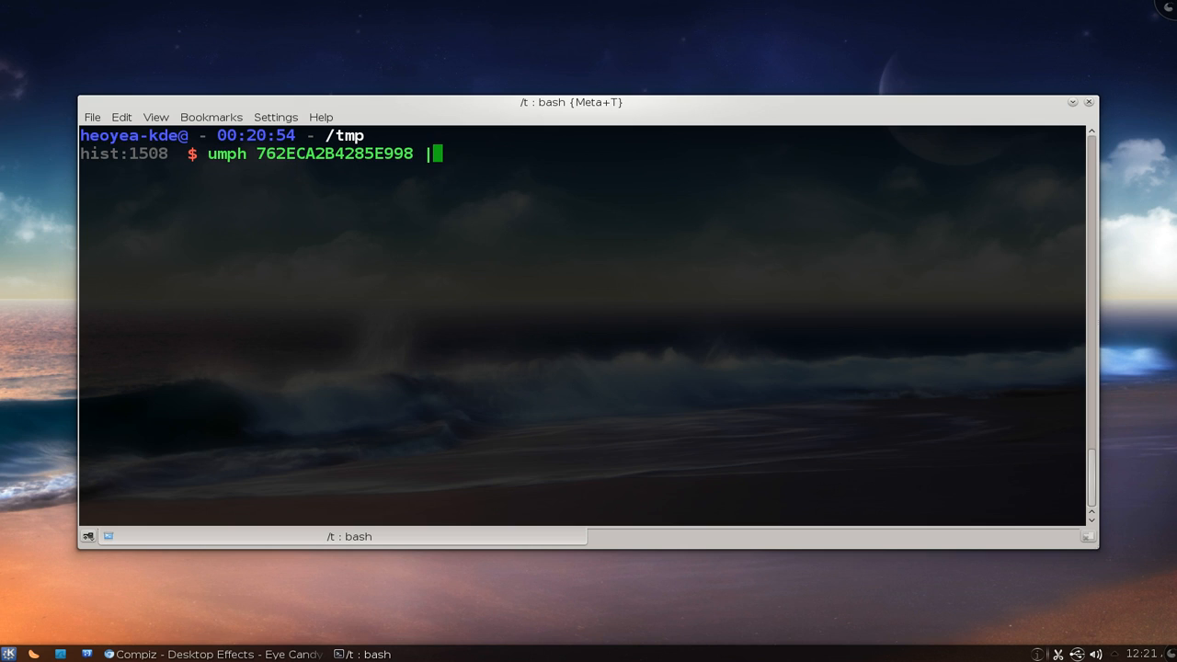
{"action": "type", "text": "cli"}
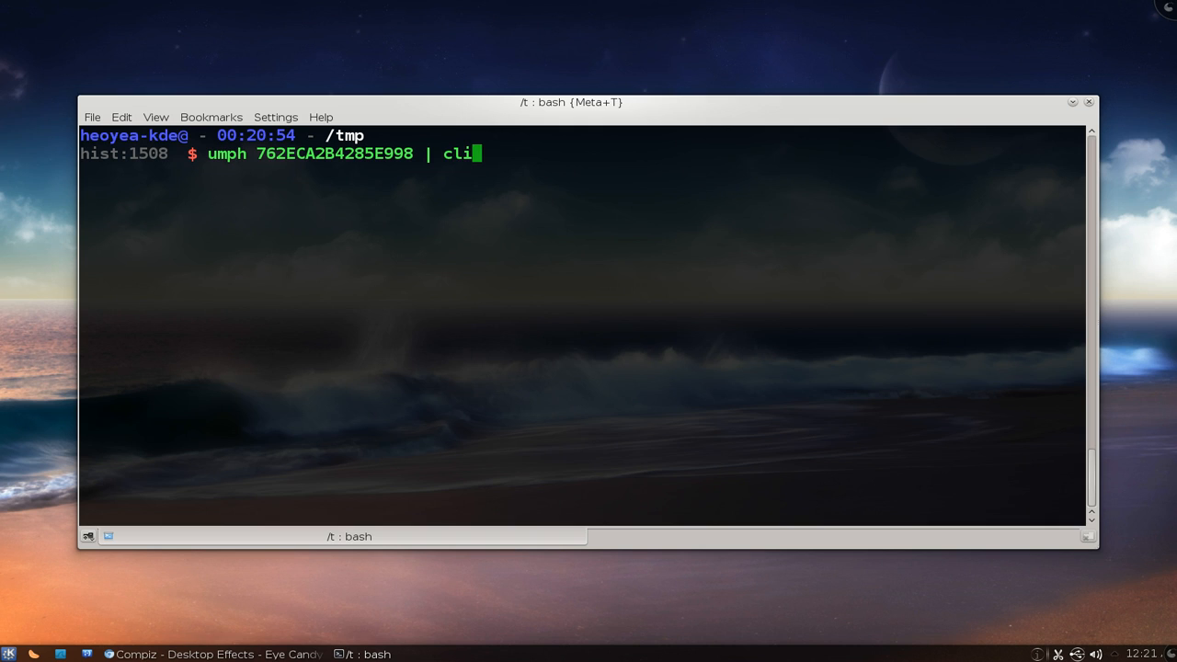
{"action": "type", "text": "ve"}
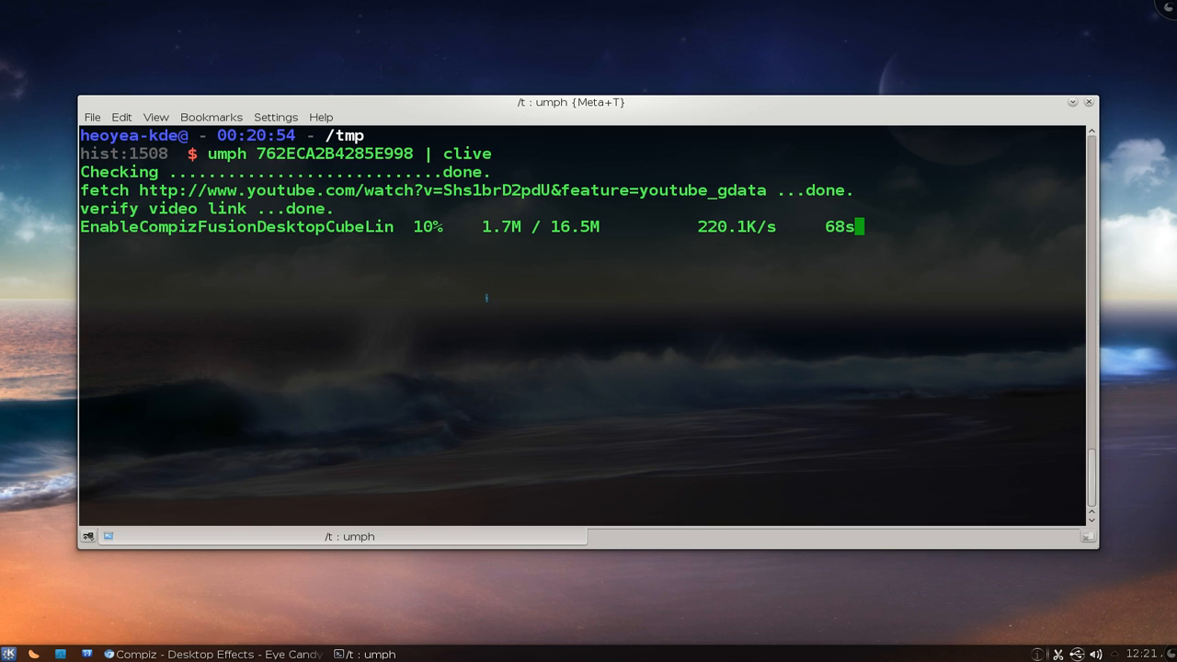
{"action": "key", "text": "ctrl+c"}
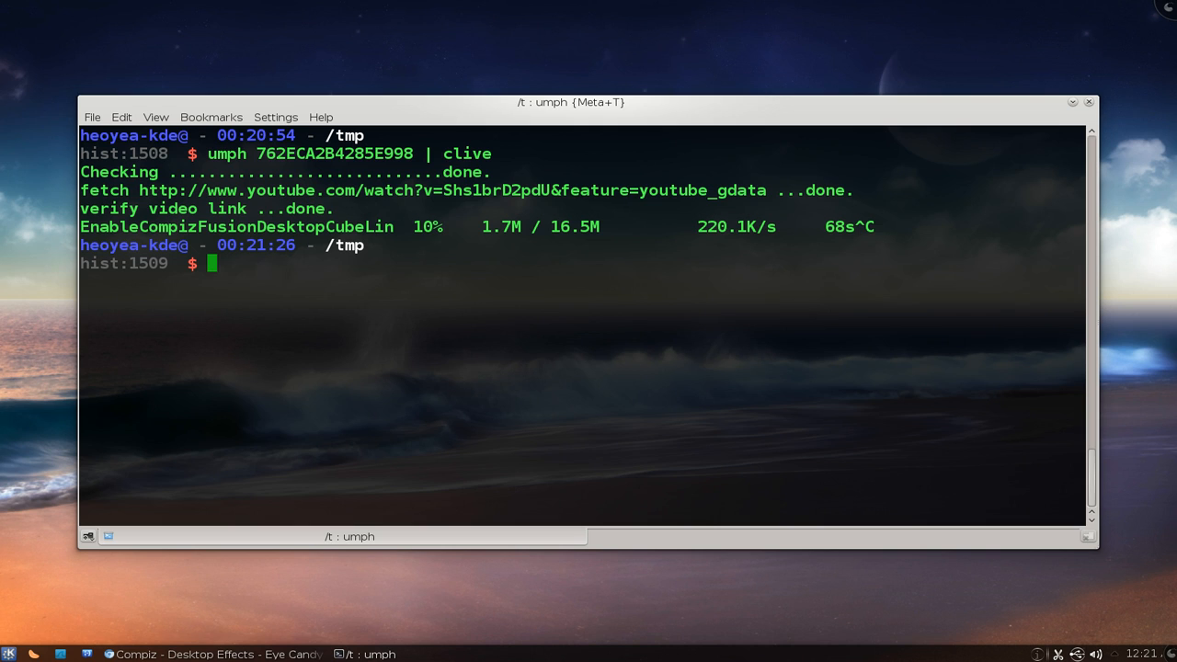
- List files to confirm the partial .flv download, then clear the screen
{"action": "type", "text": "ls"}
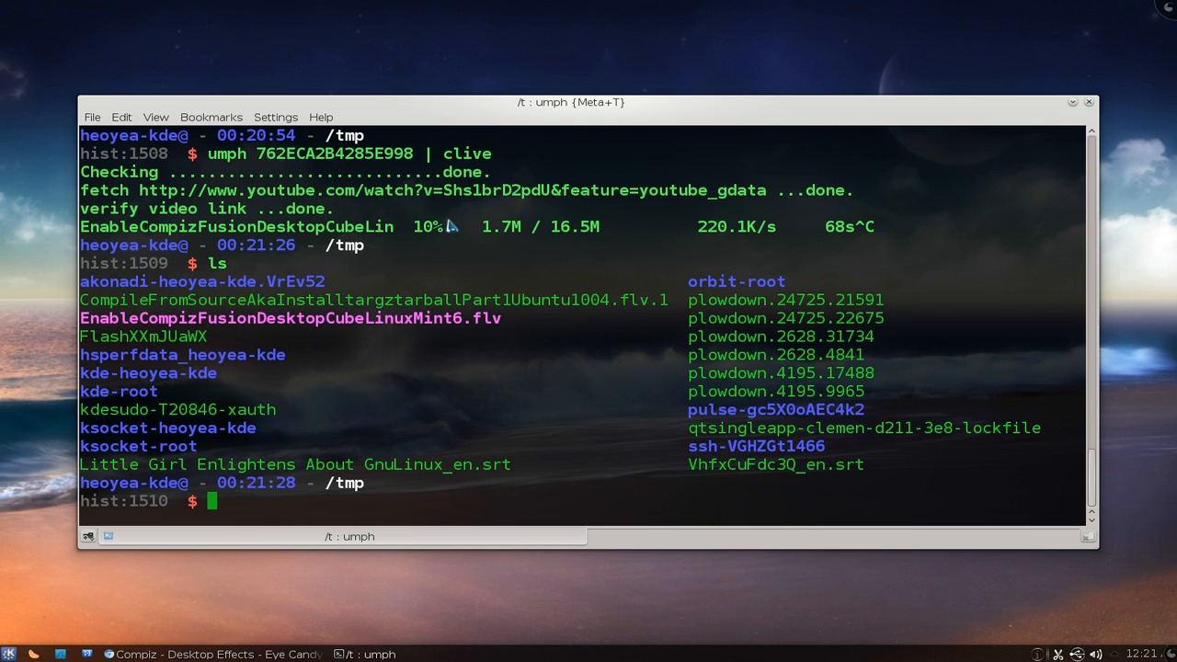
{"action": "double_click", "coordinate": [290, 318]}
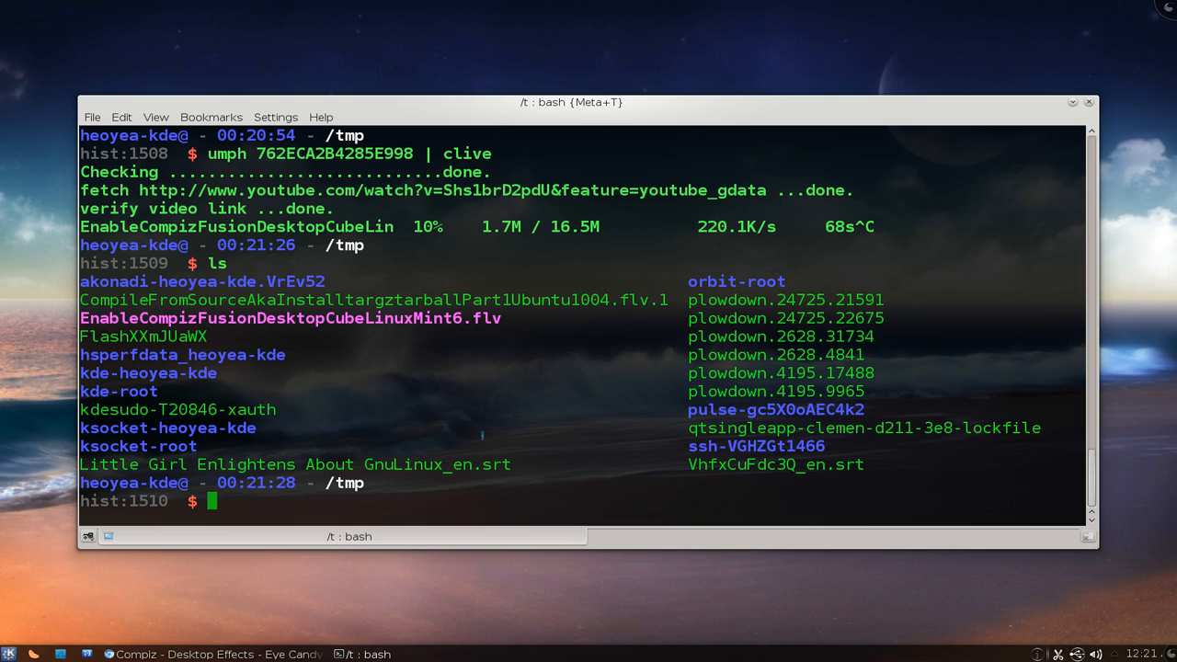
{"action": "type", "text": "clear"}
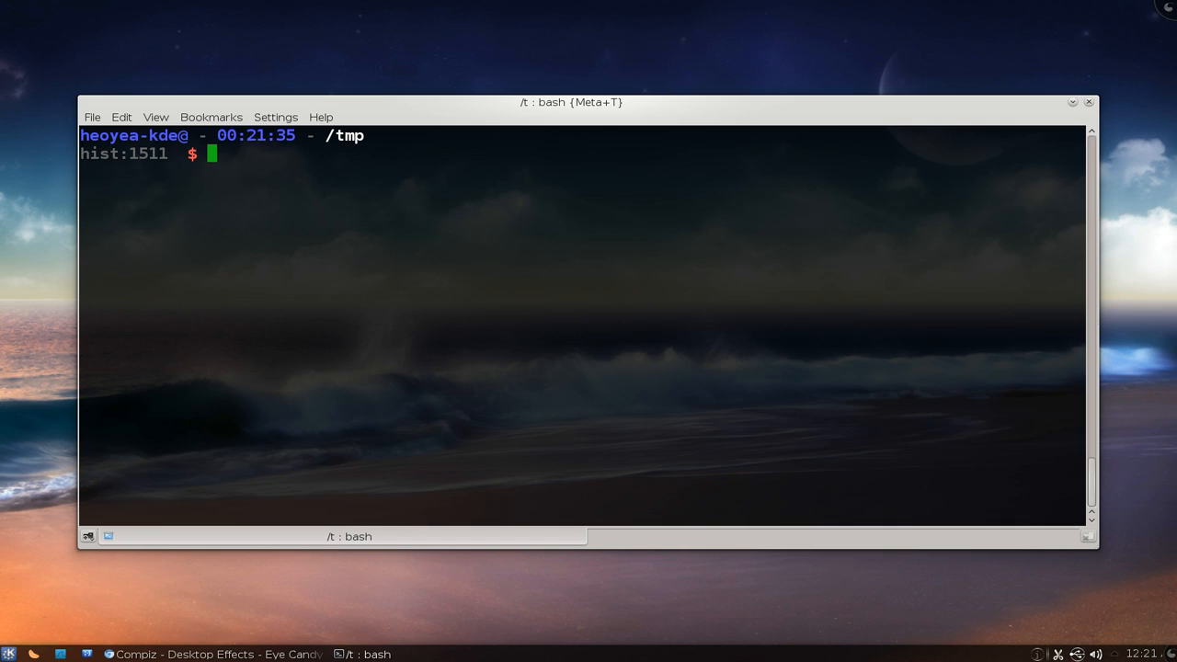
- Pipe 'umph -s 6 -m 5 762ECA2B4285E998' into clive, then clear the screen
{"action": "type", "text": "clear"}
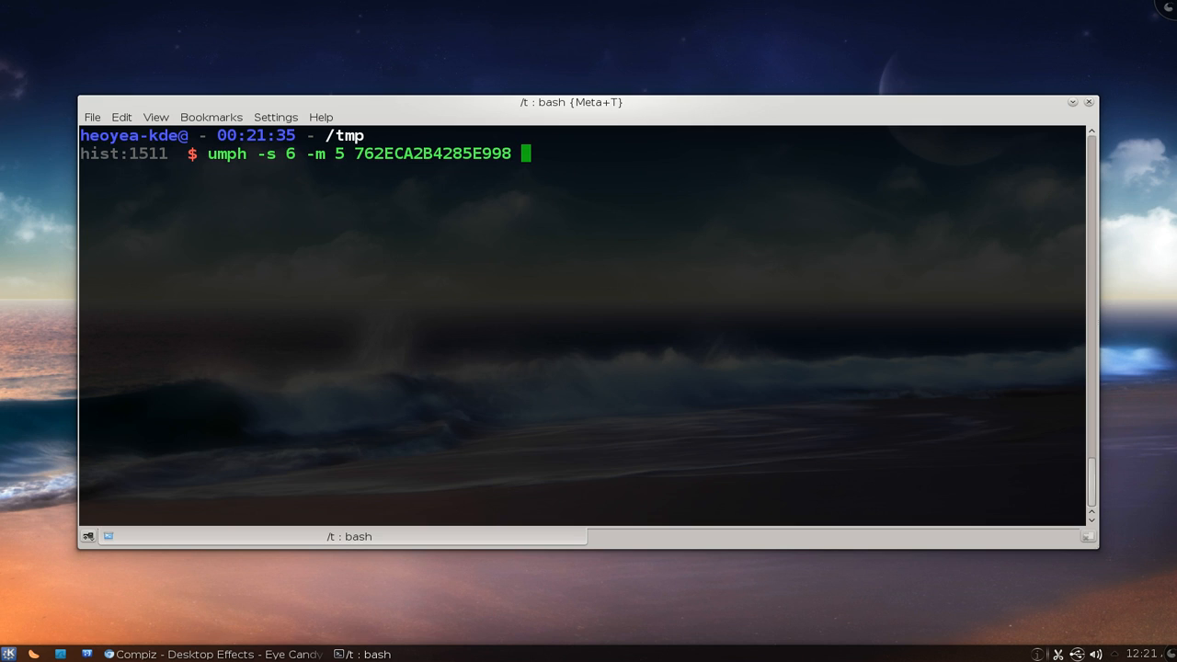
{"action": "type", "text": "| clive"}
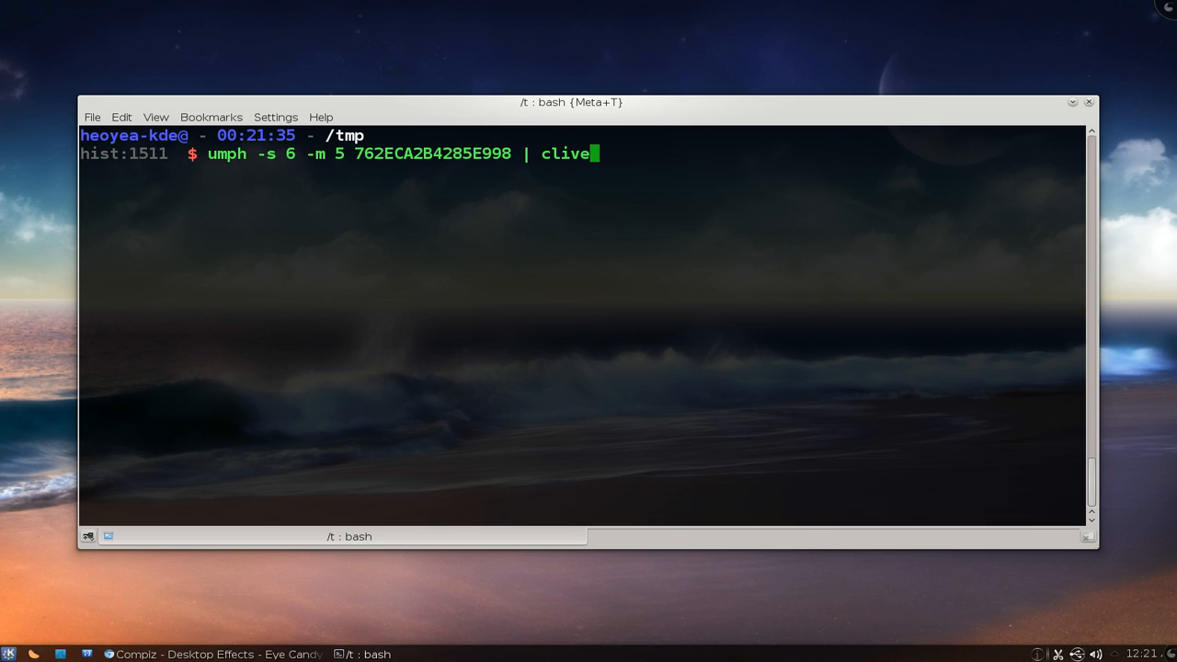
{"action": "key", "text": "Return"}
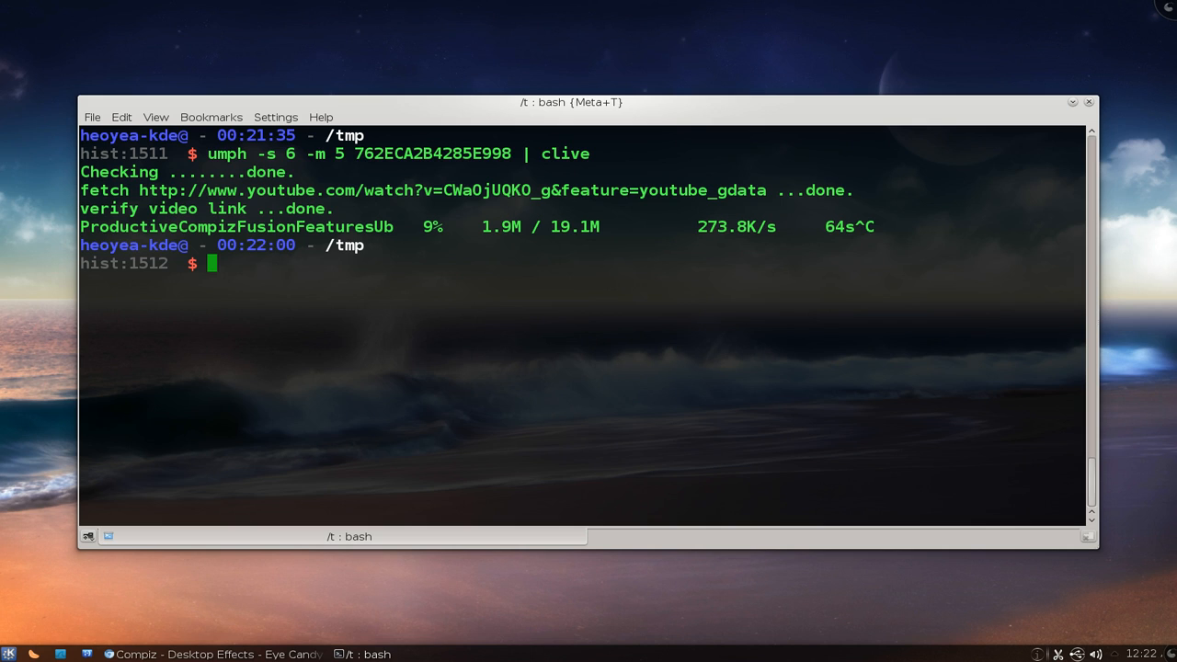
{"action": "type", "text": "clear"}
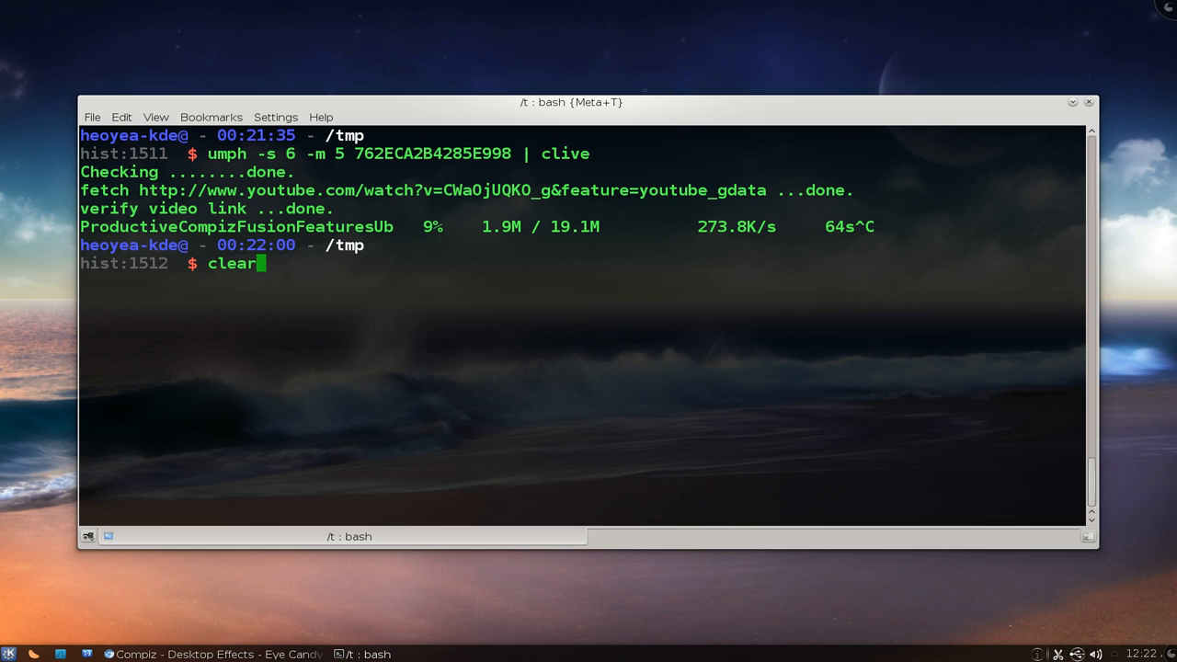
{"action": "key", "text": "Return"}
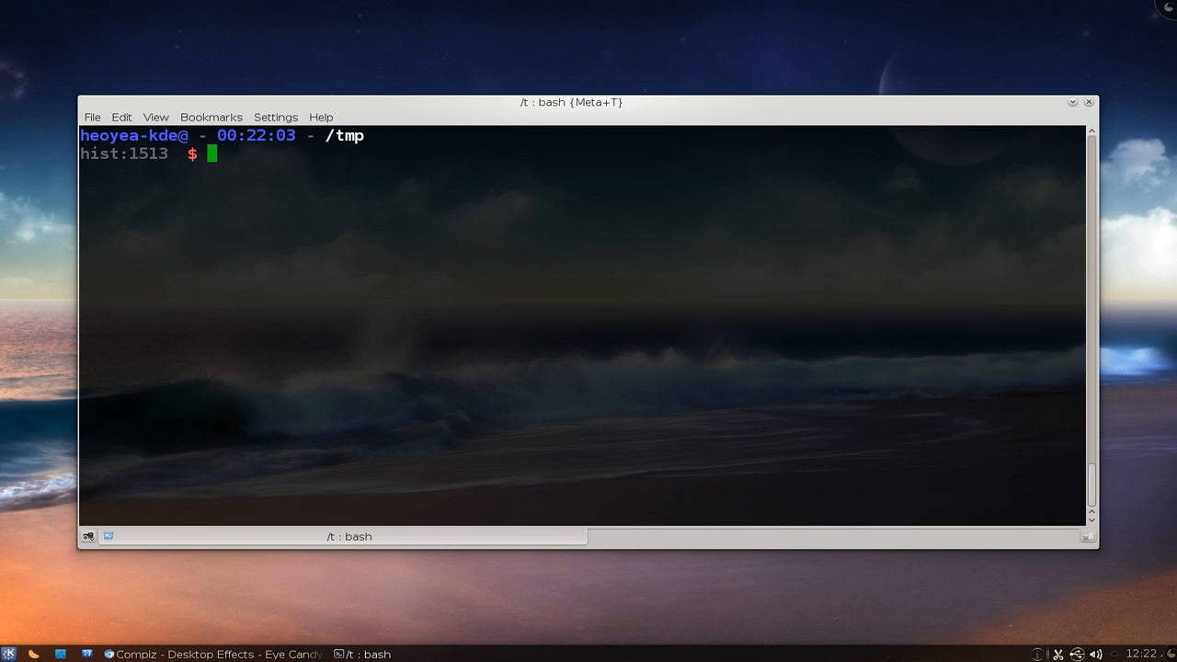
- Run 'umph -i 762ECA2B4285E998 | clive' and view the 25 videos and help
{"action": "type", "text": "umph -s 6 -m 5 762ECA2B4285E998 | clive"}
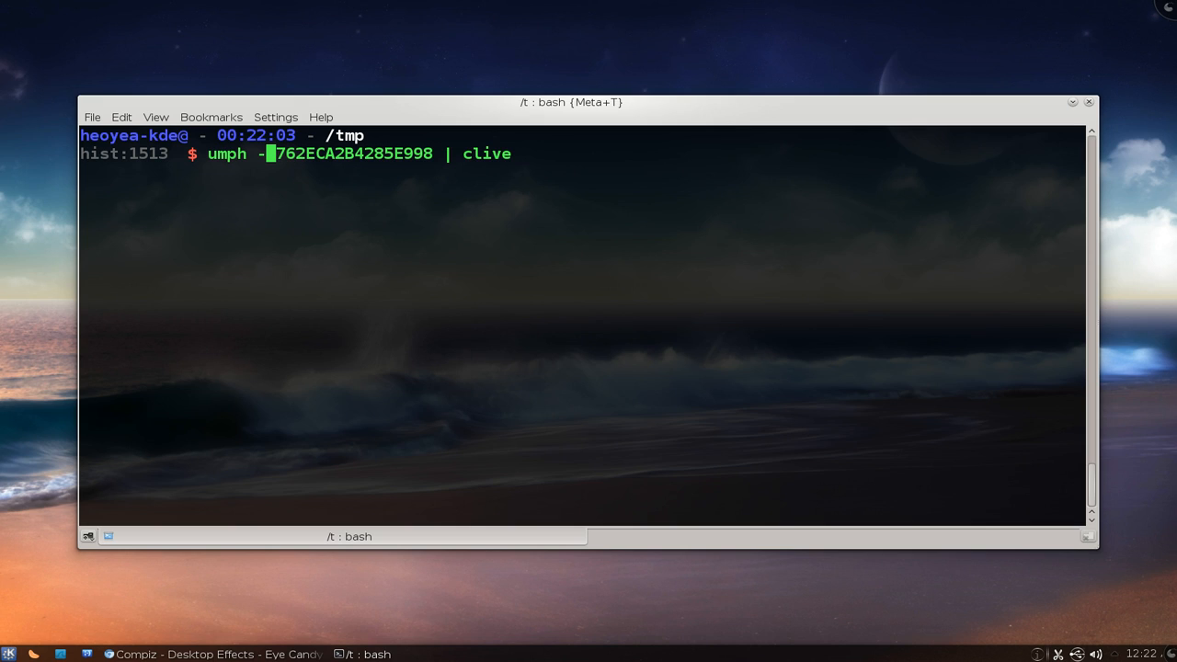
{"action": "type", "text": "i"}
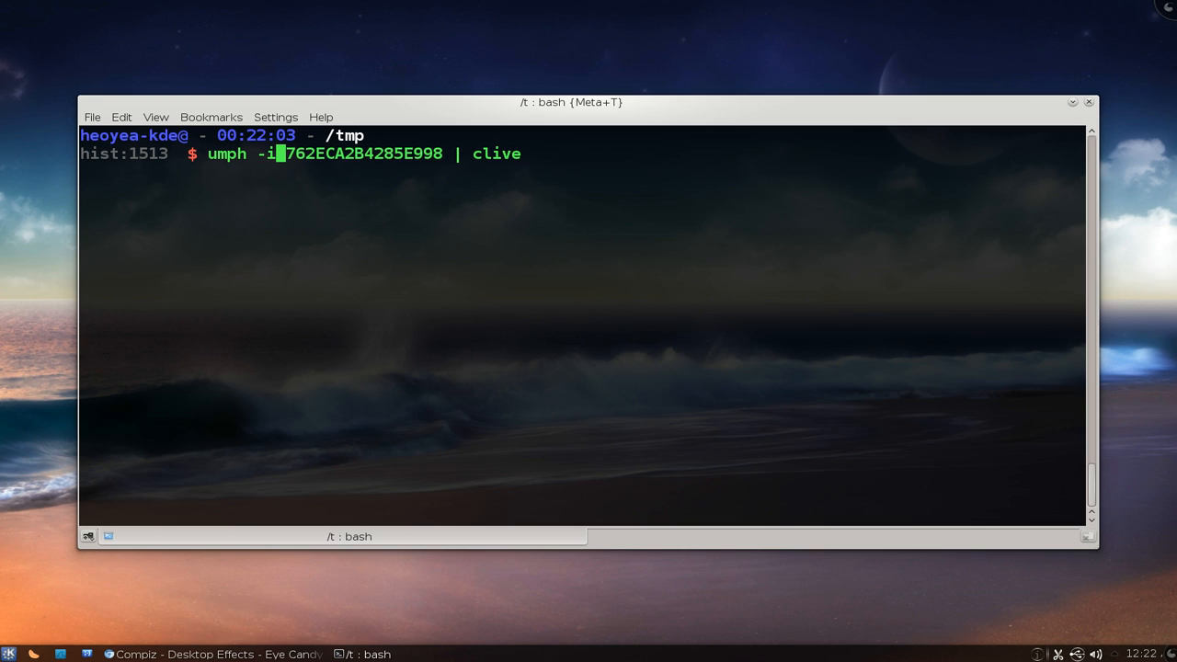
{"action": "key", "text": "Return"}
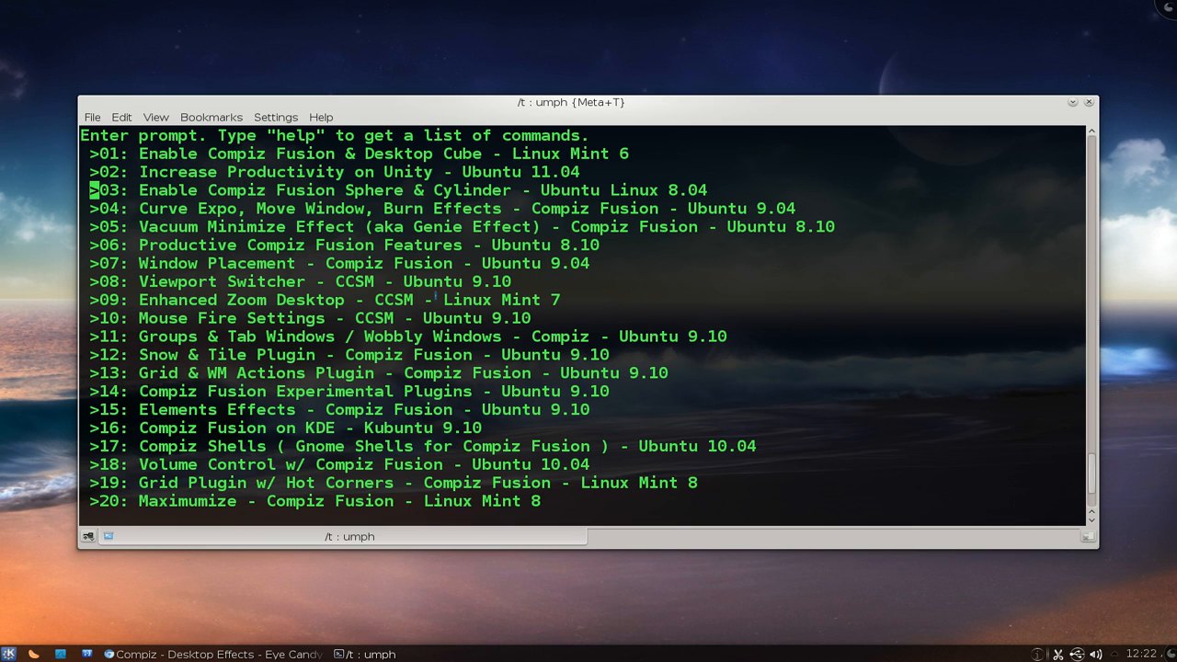
{"action": "scroll", "scroll_direction": "down", "scroll_amount": 3}
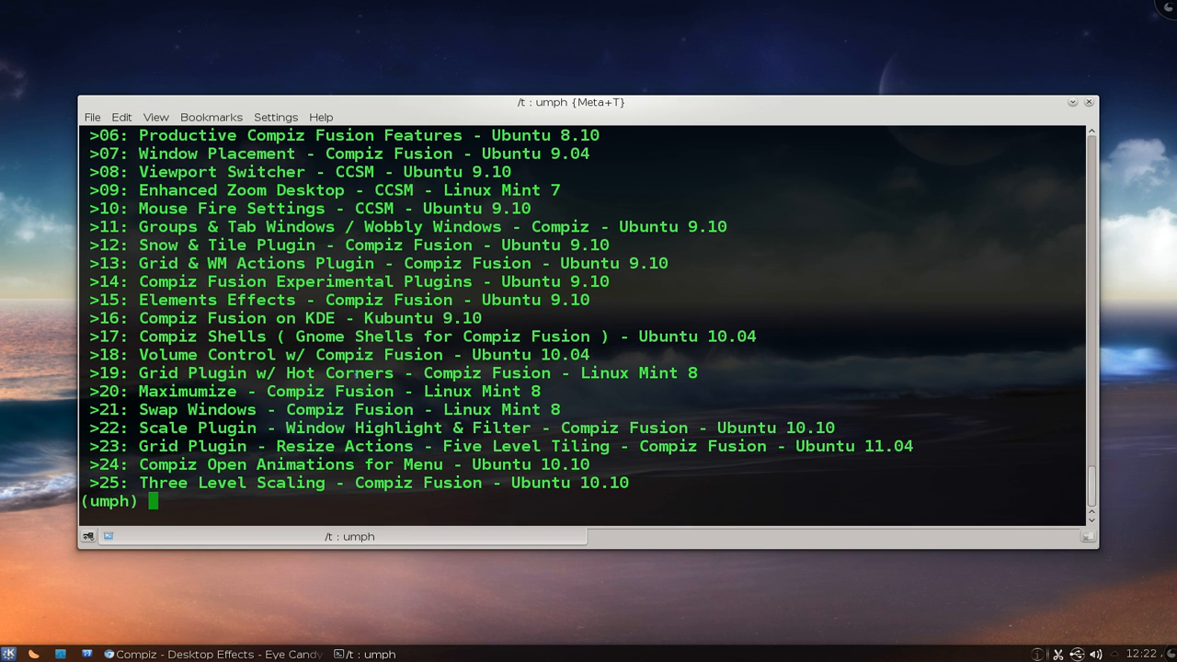
{"action": "type", "text": "help"}
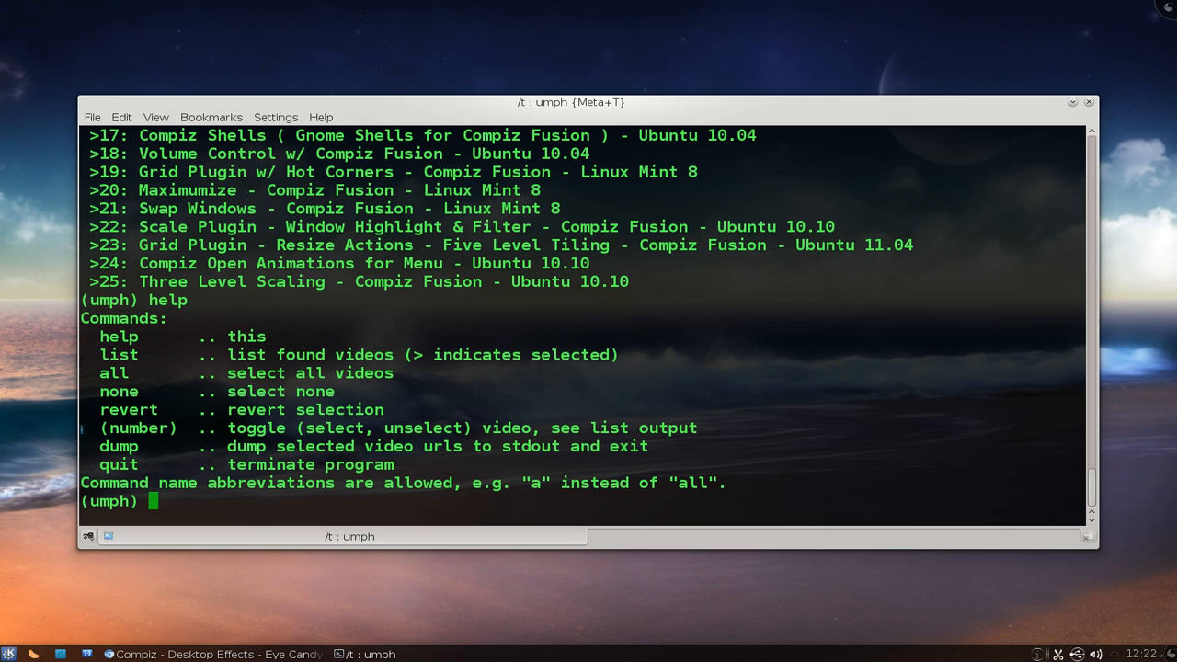
{"action": "double_click", "coordinate": [113, 372]}
{"action": "type", "text": "umph -i 762ECA2B4285E998 | clive"}
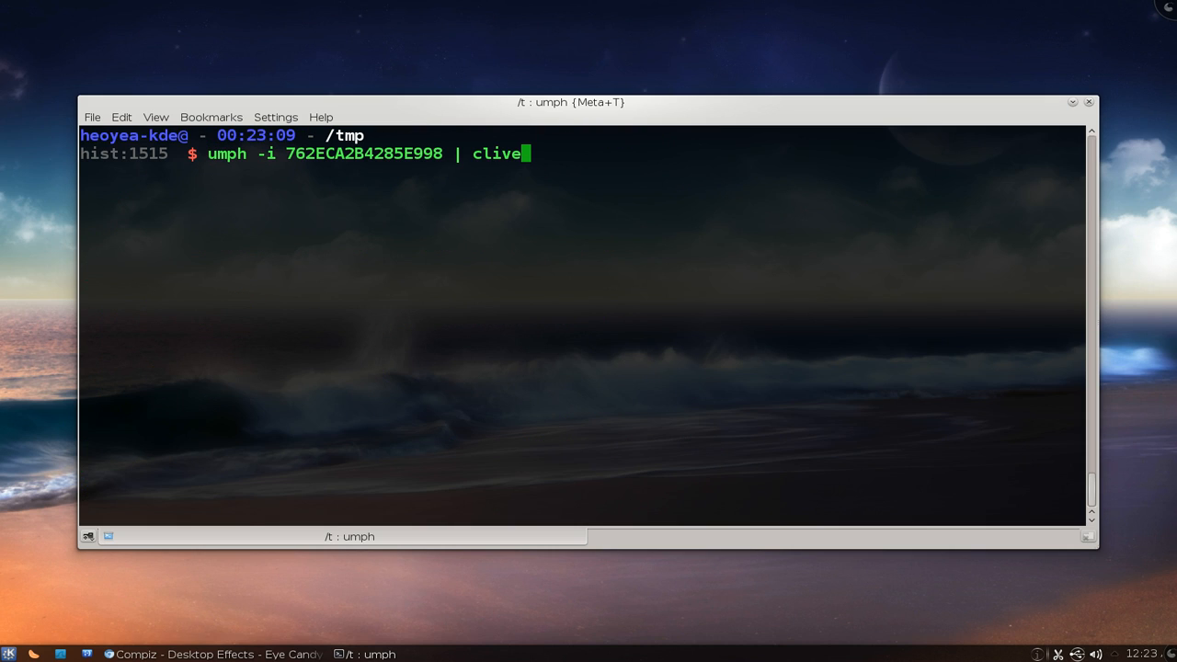
- Mark videos 15 and 25, dump them to clive, stop it, and minimize Konsole
{"action": "key", "text": "Return"}
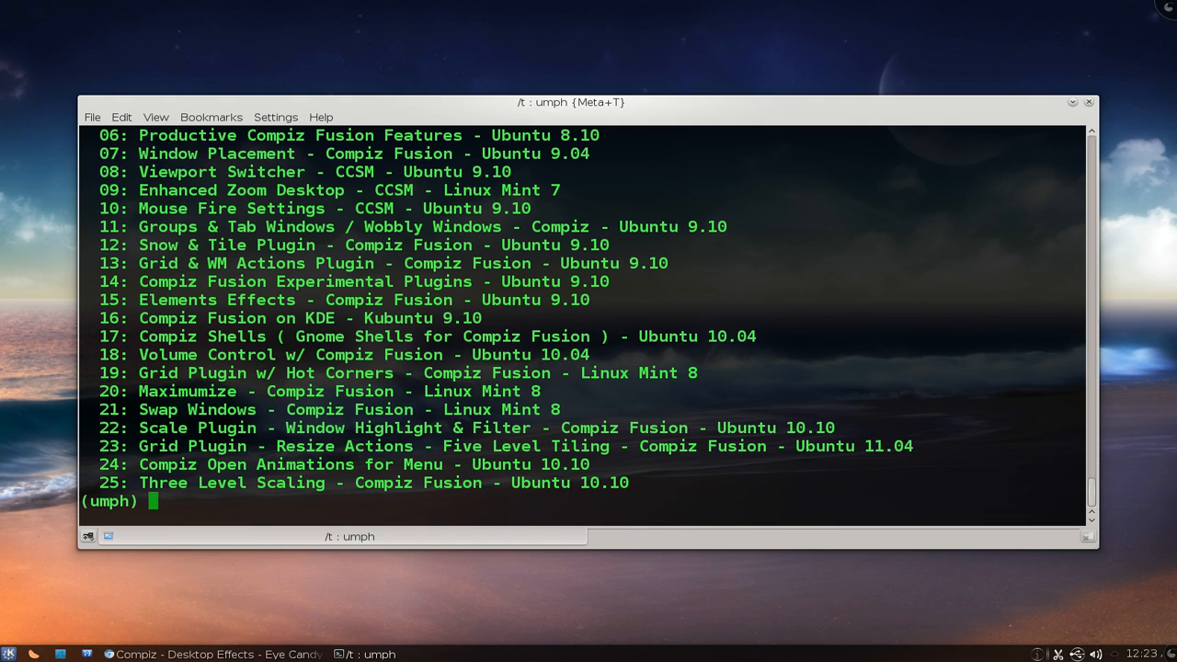
{"action": "mouse_move", "coordinate": [81, 228]}
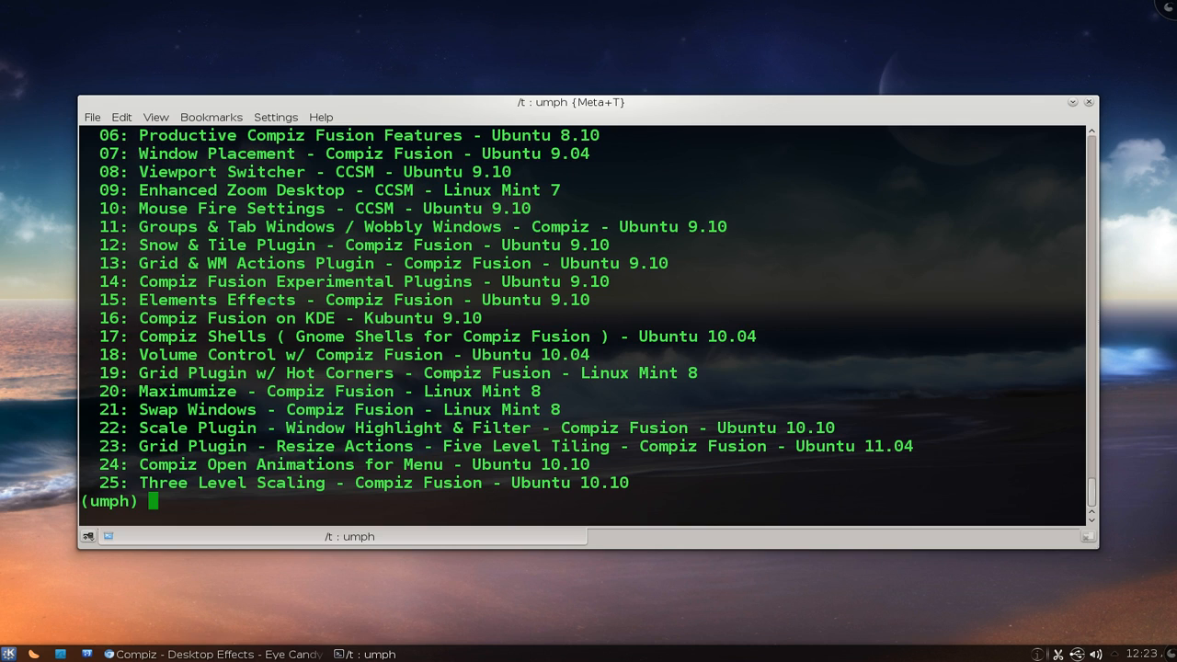
{"action": "double_click", "coordinate": [216, 300]}
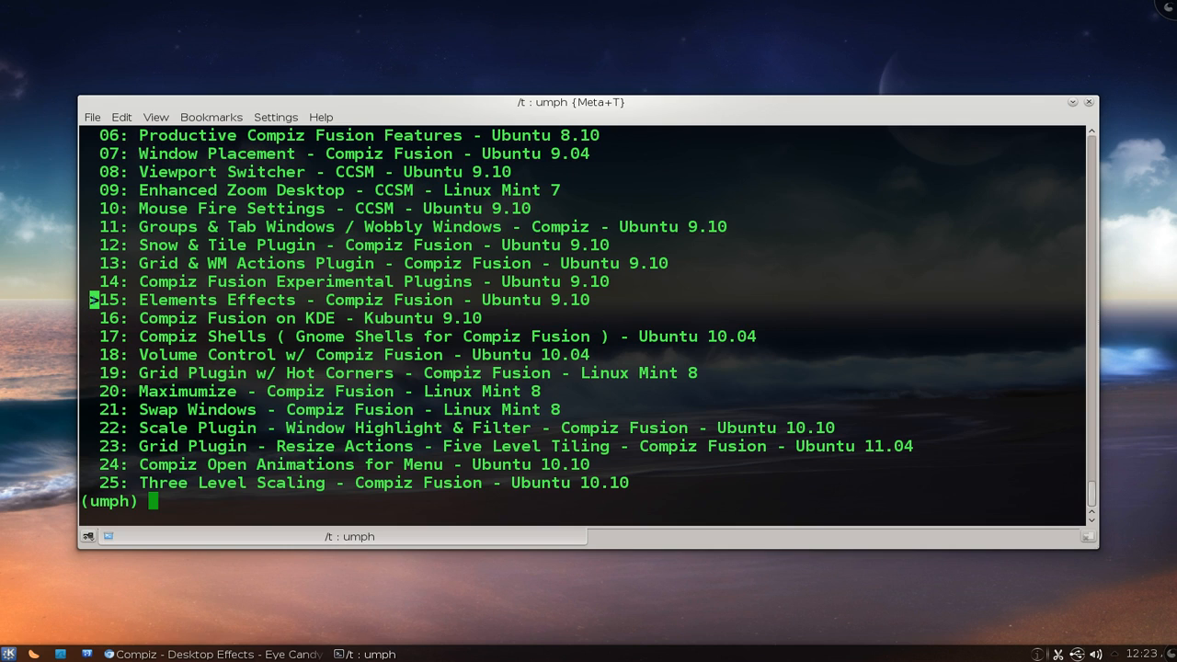
{"action": "type", "text": "1"}
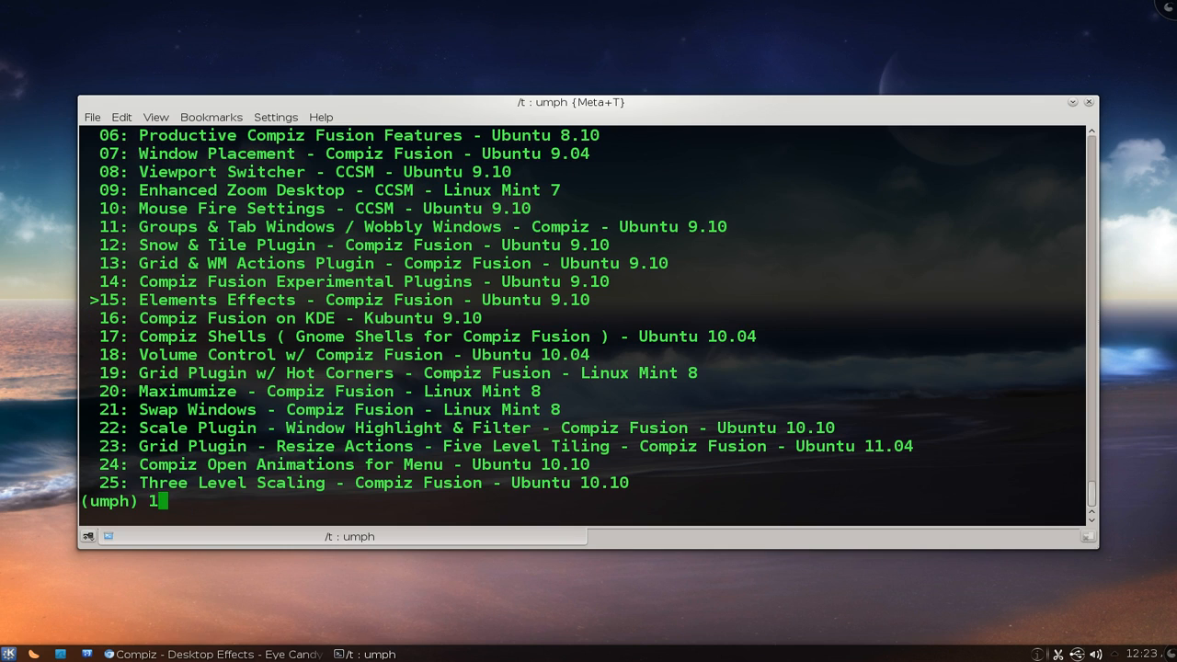
{"action": "type", "text": "5"}
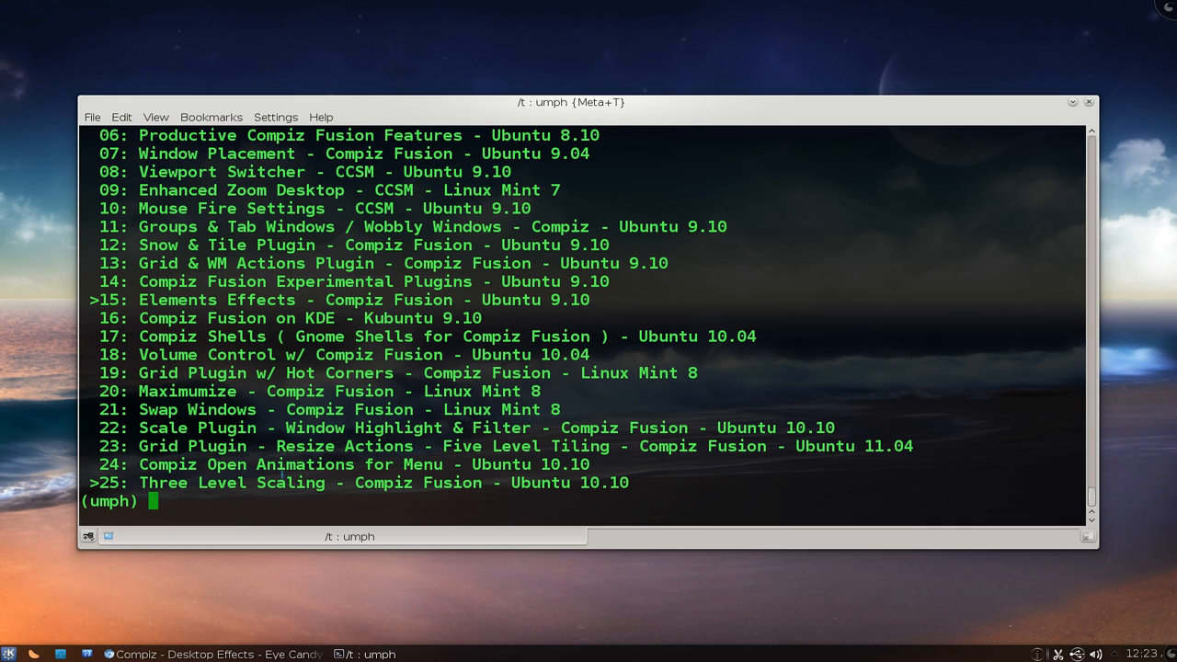
{"action": "type", "text": "dump"}
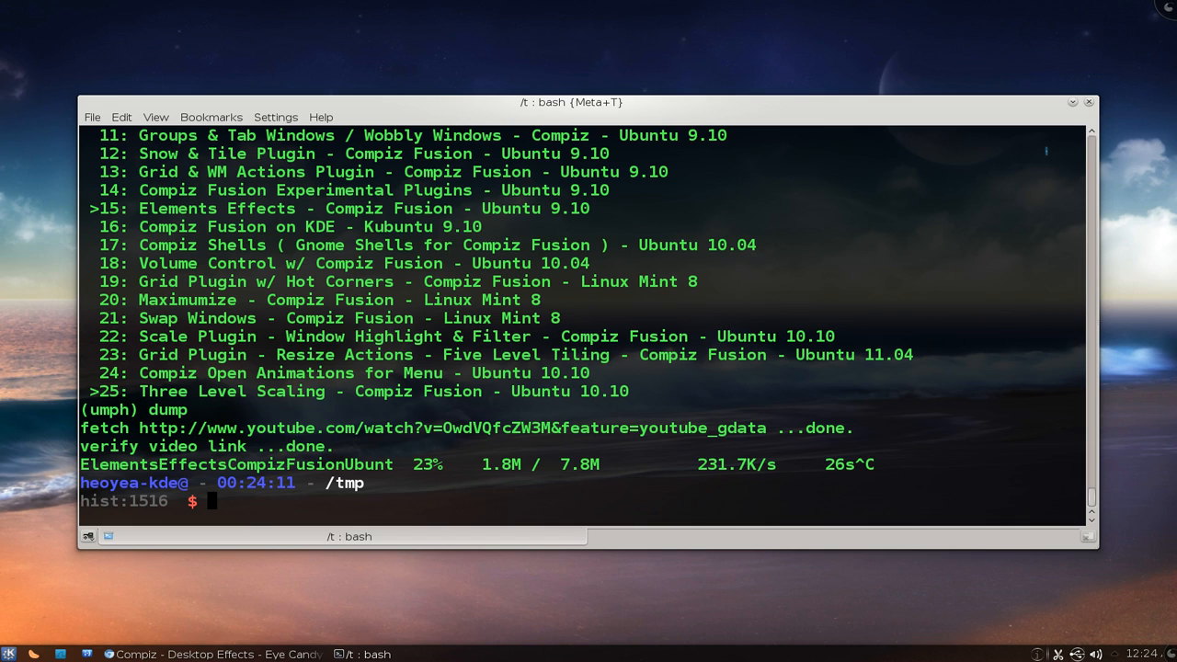
{"action": "mouse_move", "coordinate": [1074, 106]}
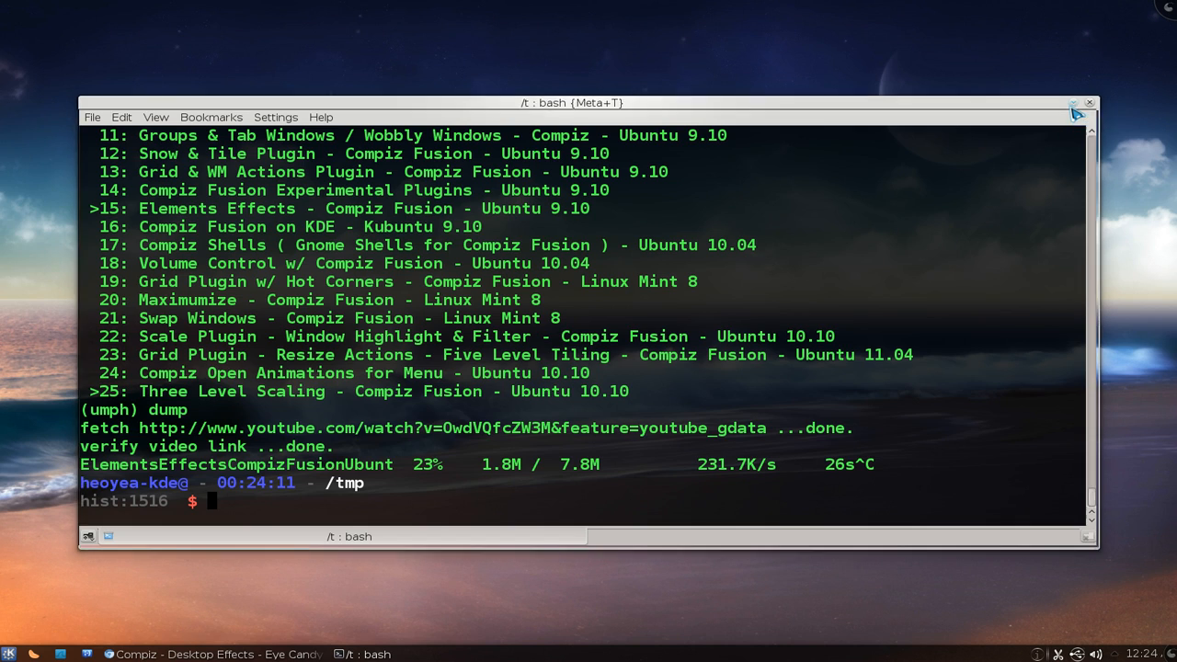
{"action": "left_click", "coordinate": [1074, 102]}
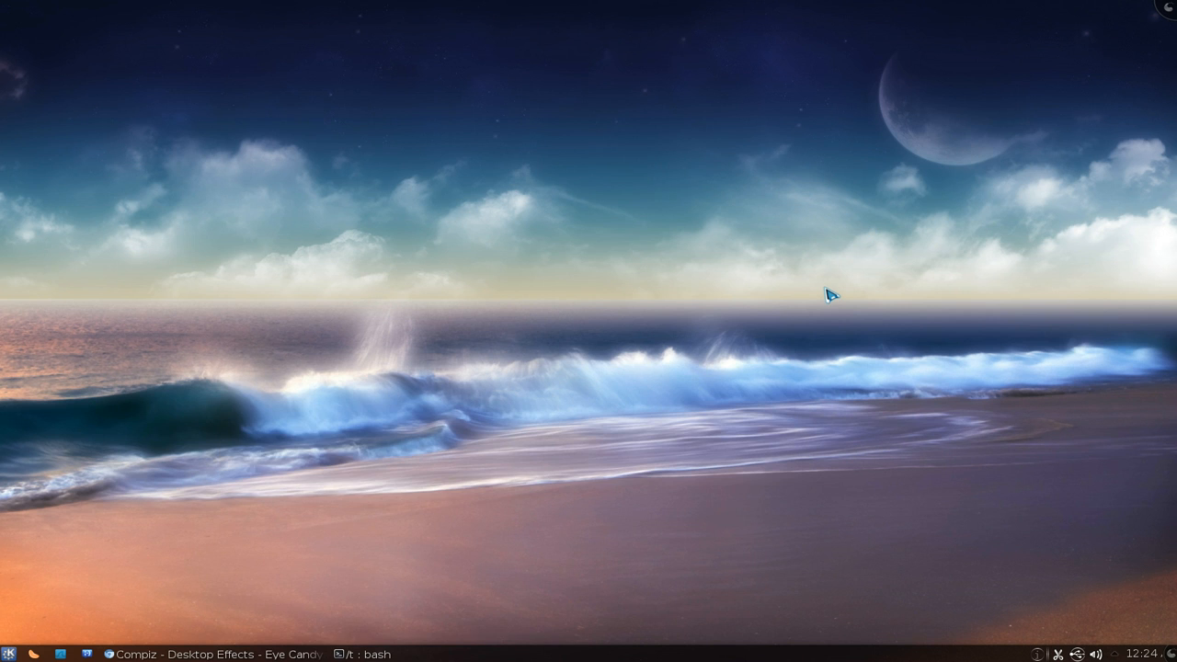